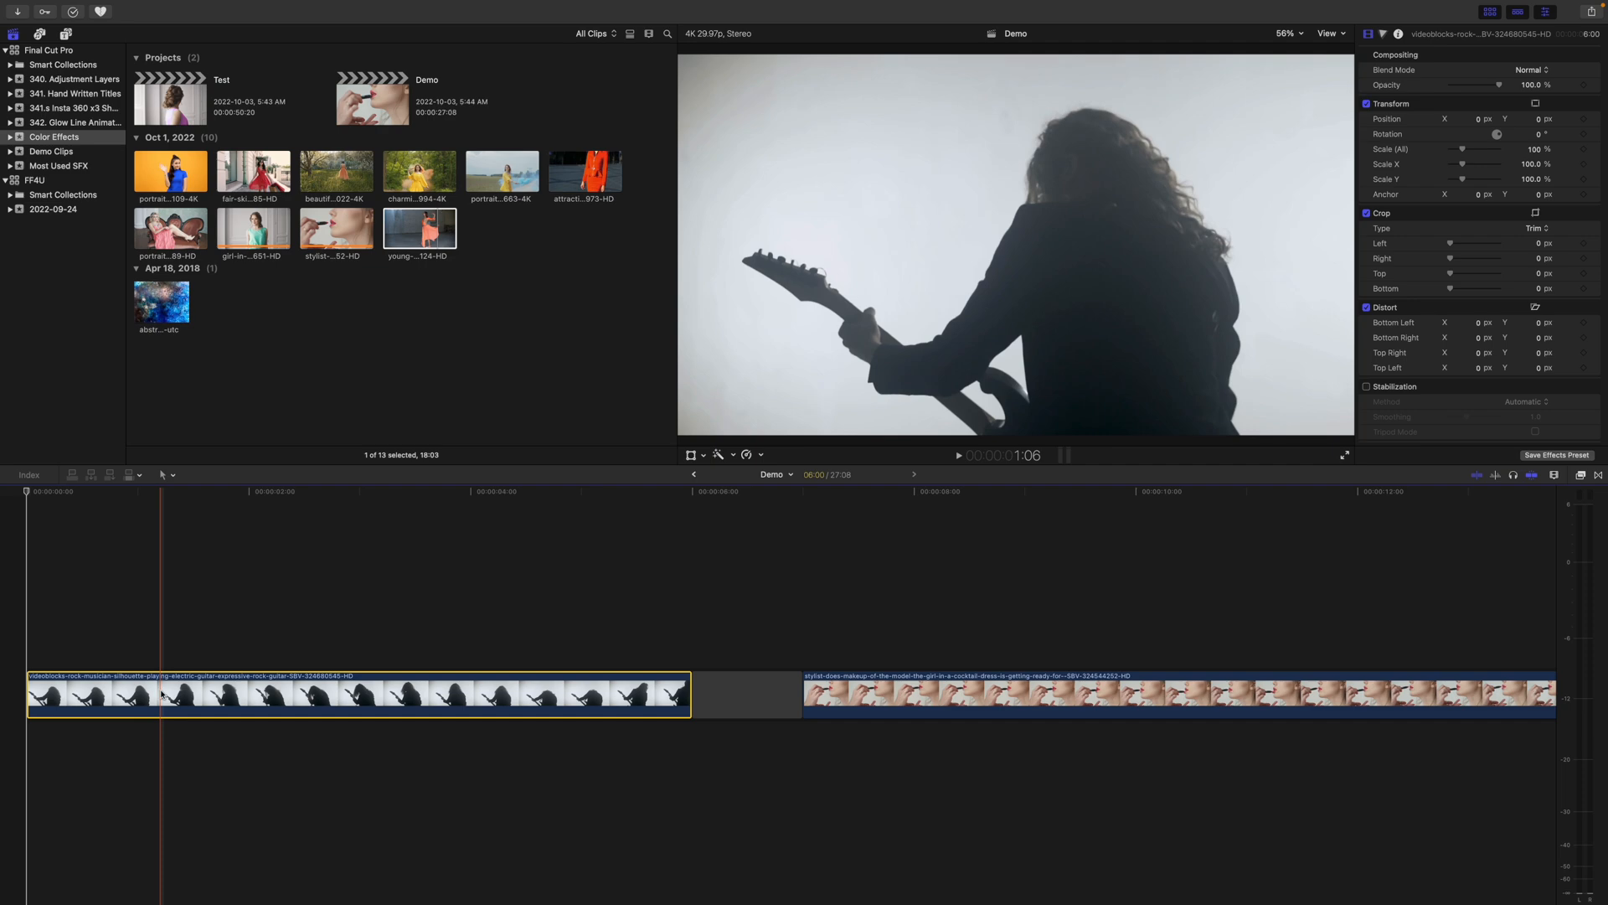
Step: Copy the guitarist clip and paste two copies above it as connected clips
{"action": "key", "text": "cmd+c"}
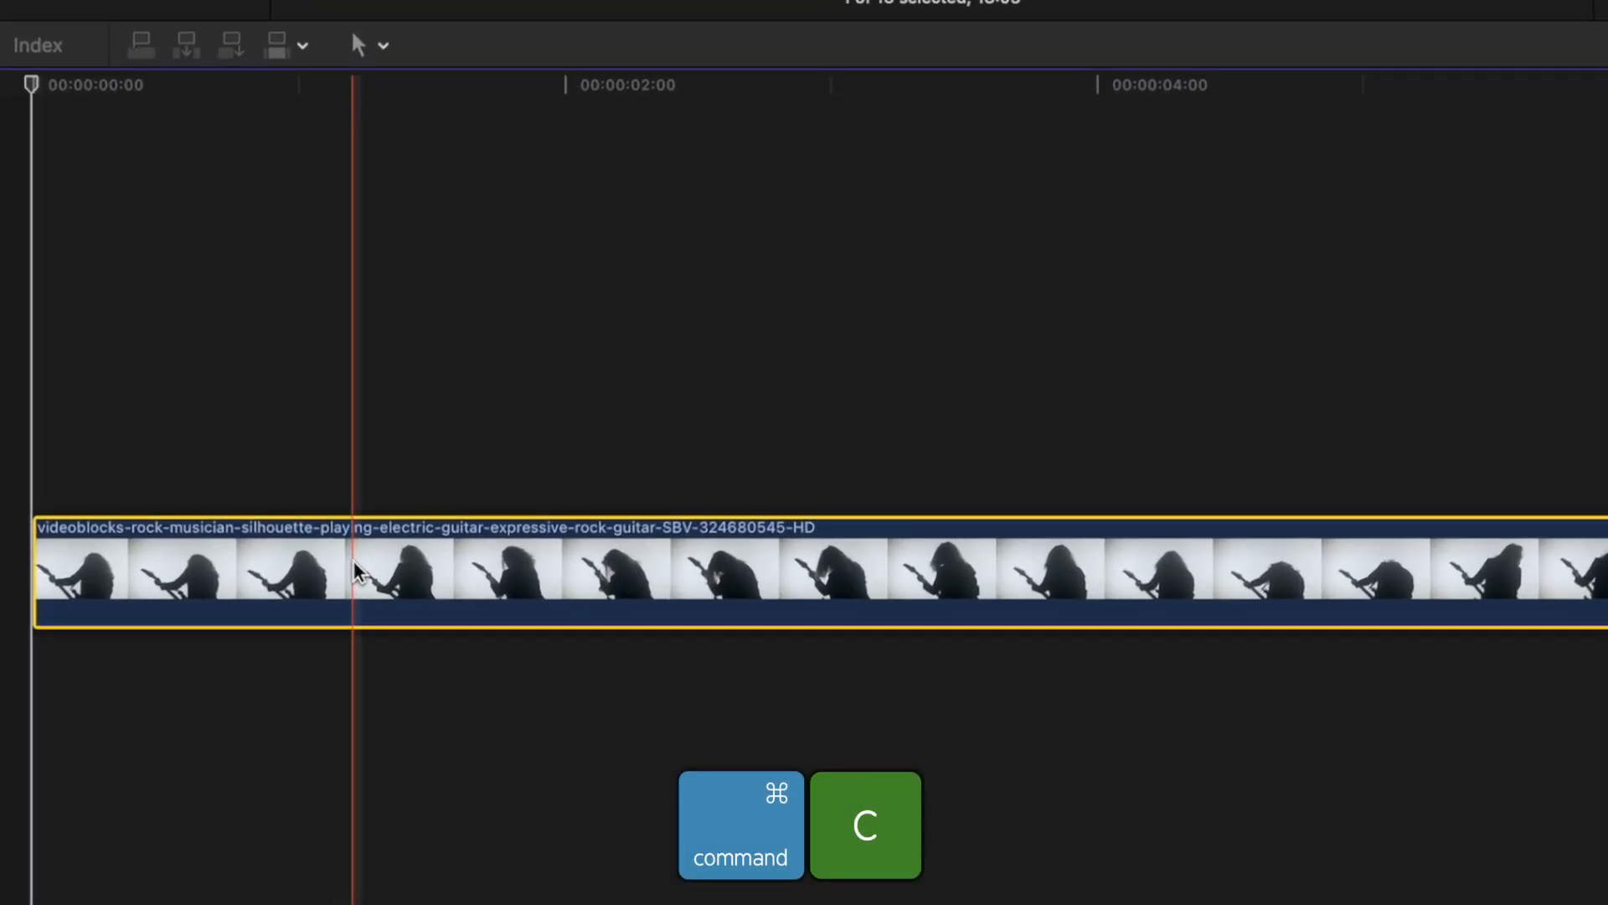
{"action": "key", "text": "cmd+c"}
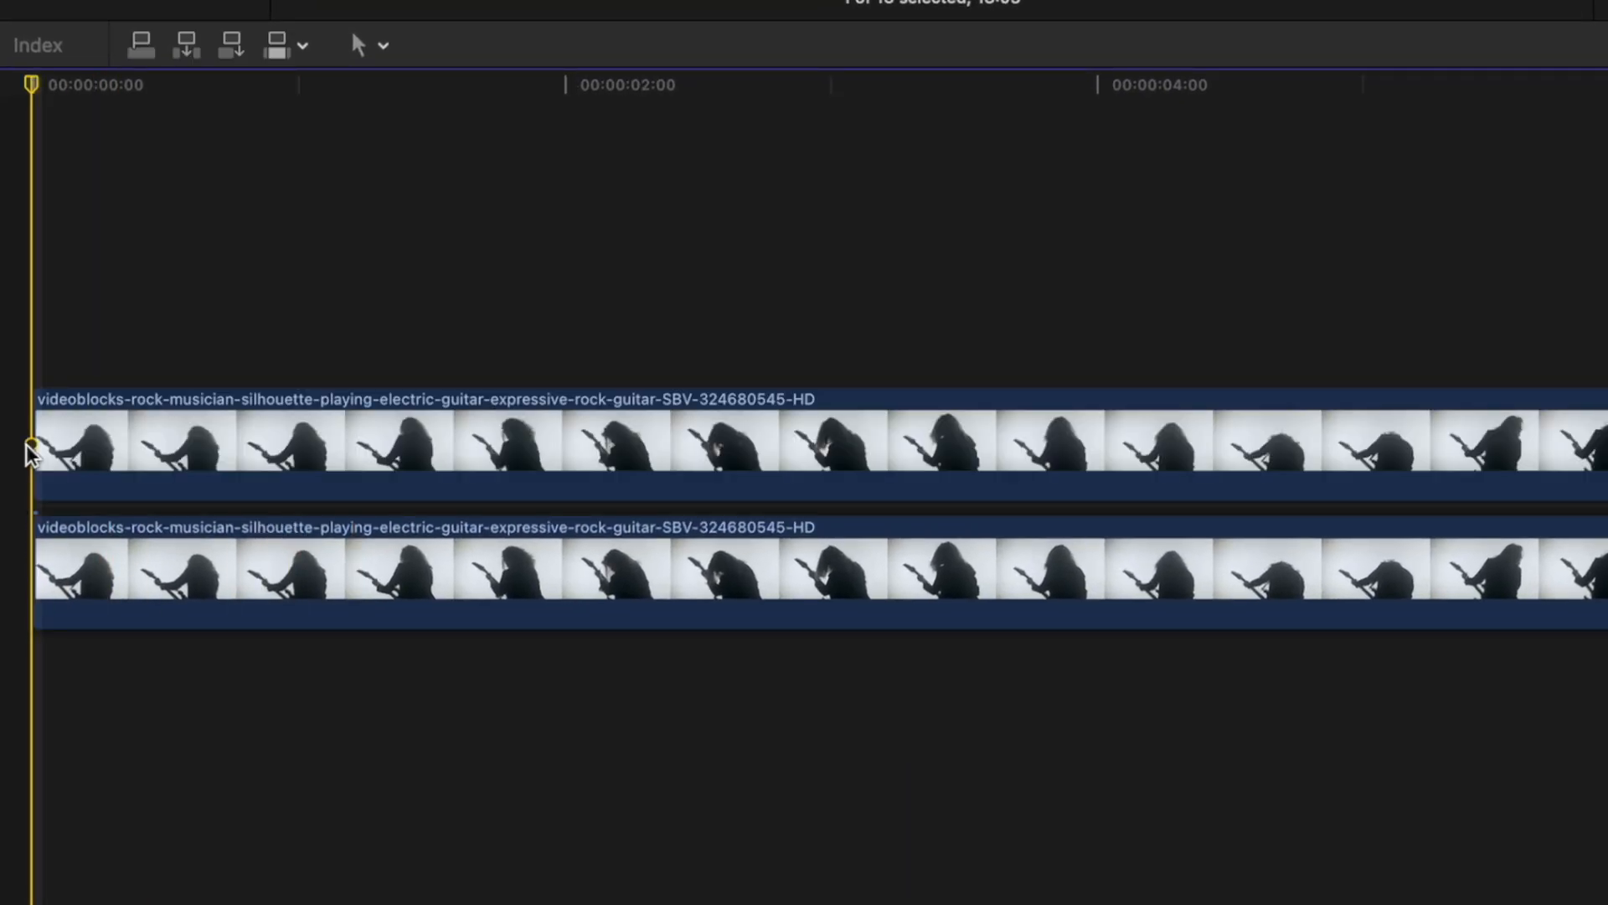
{"action": "key", "text": "alt+v"}
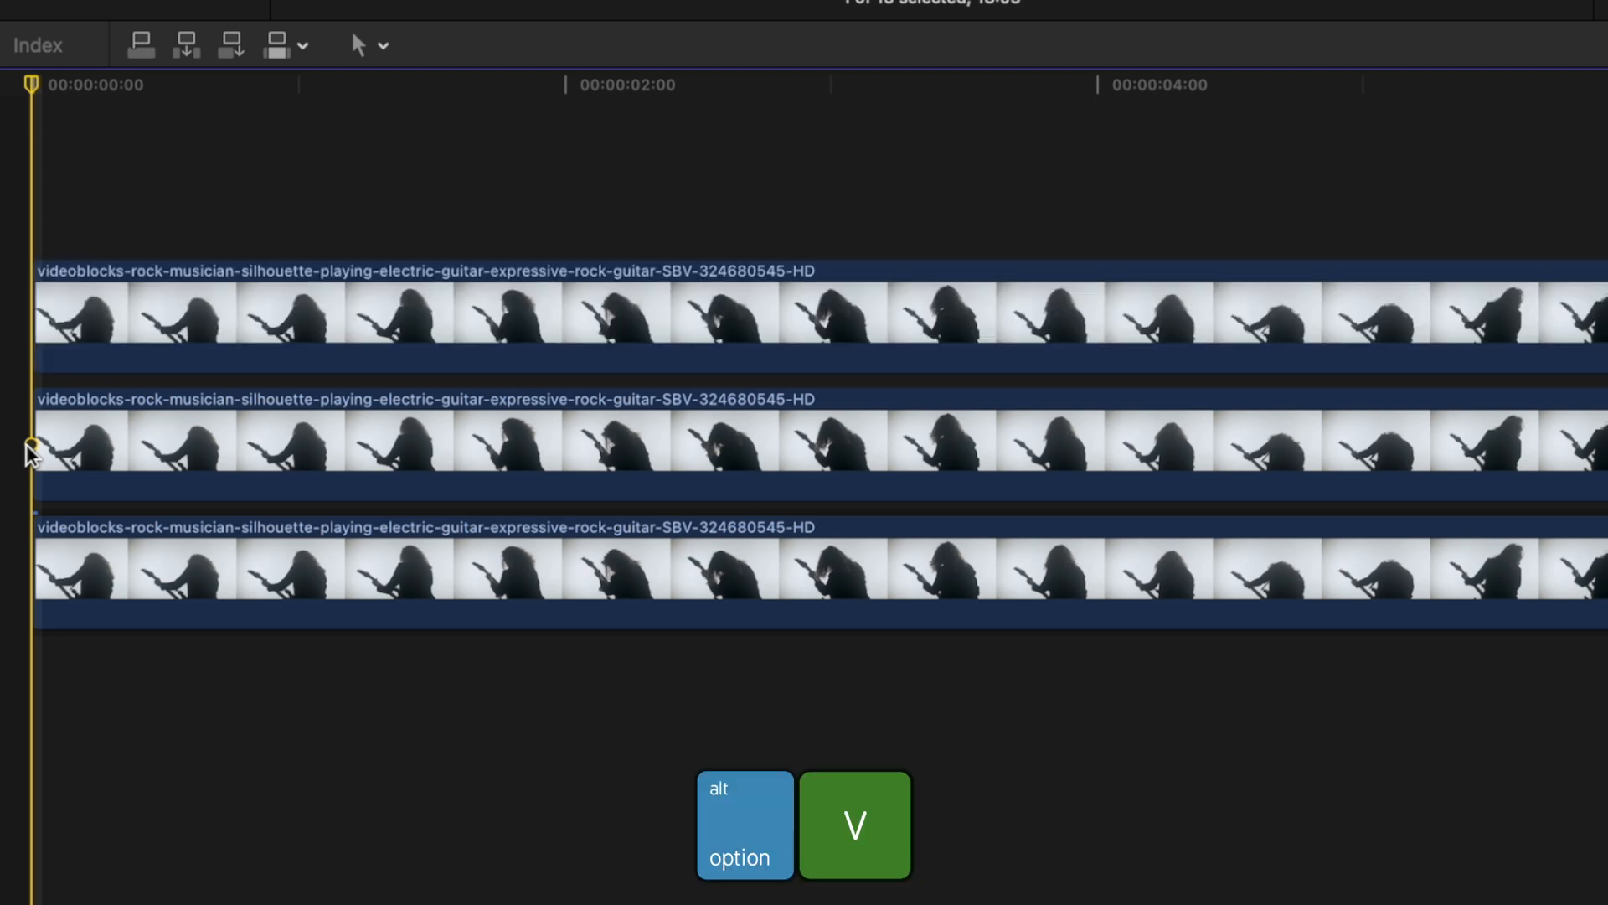
{"action": "key", "text": "alt+v"}
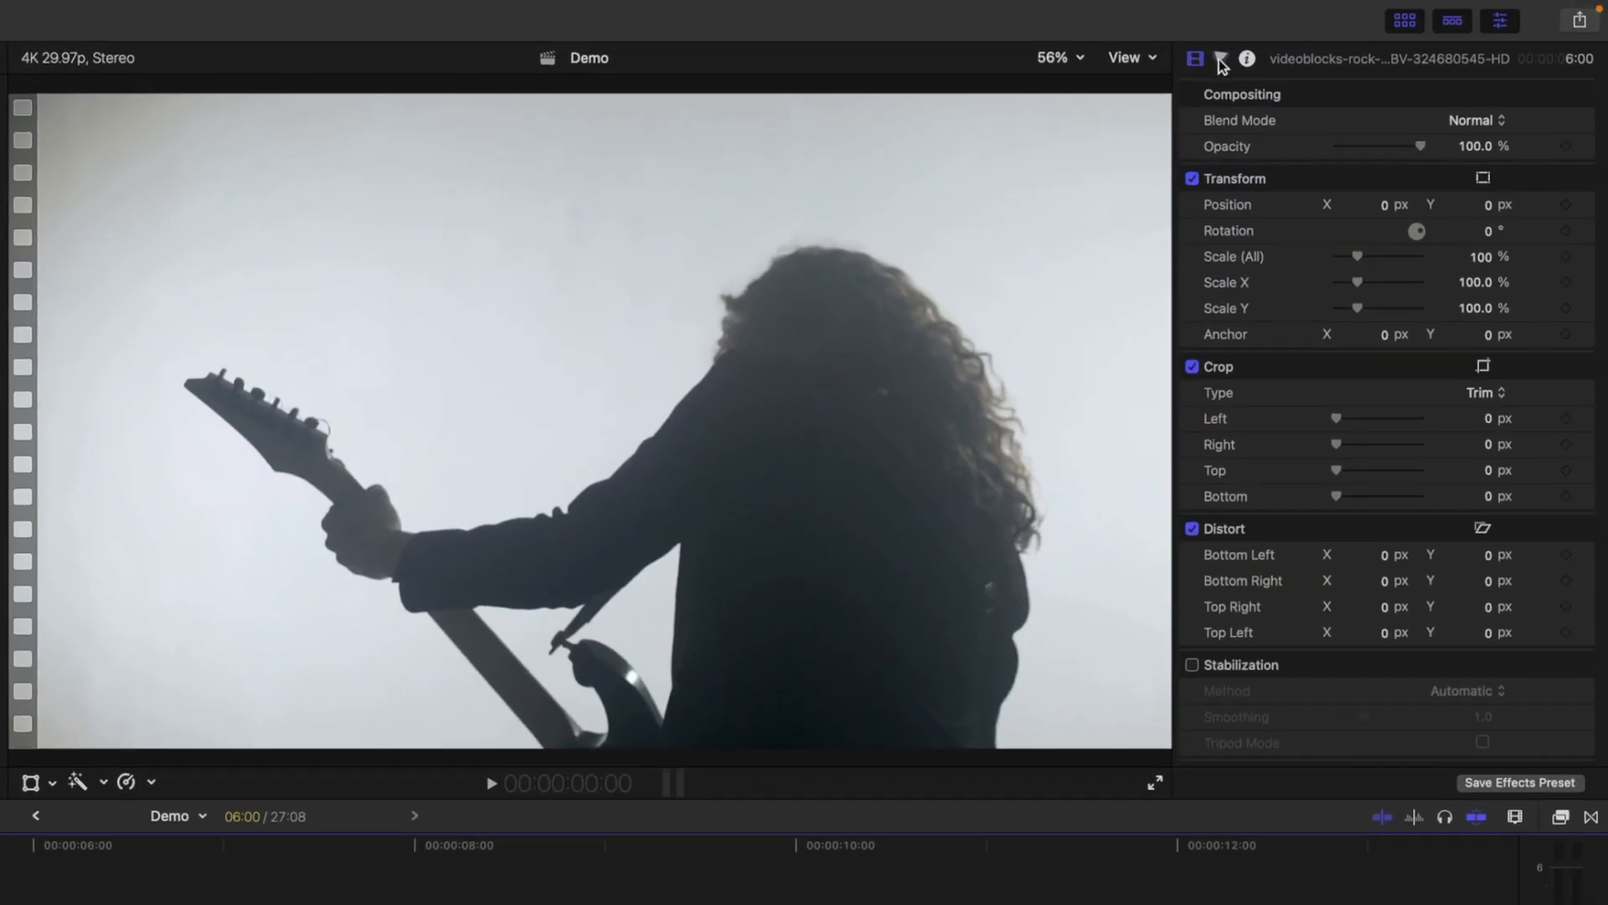
Step: Add Color Curves to the clip copy and drag the green channel end point down to zero
{"action": "left_click", "coordinate": [1222, 58]}
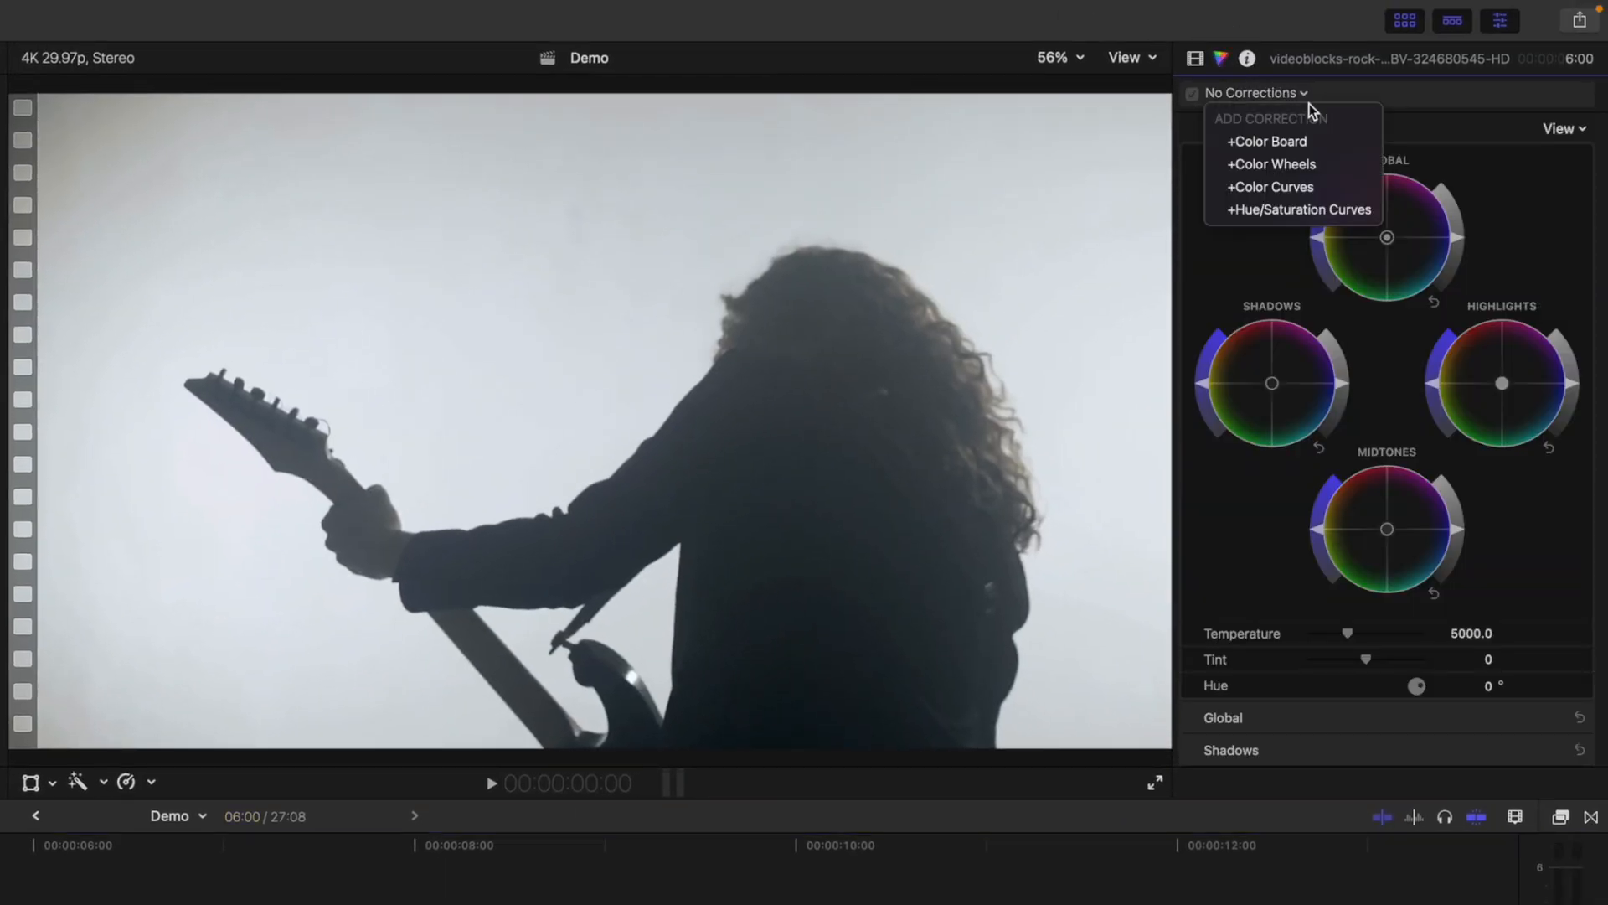
{"action": "left_click", "coordinate": [1273, 185]}
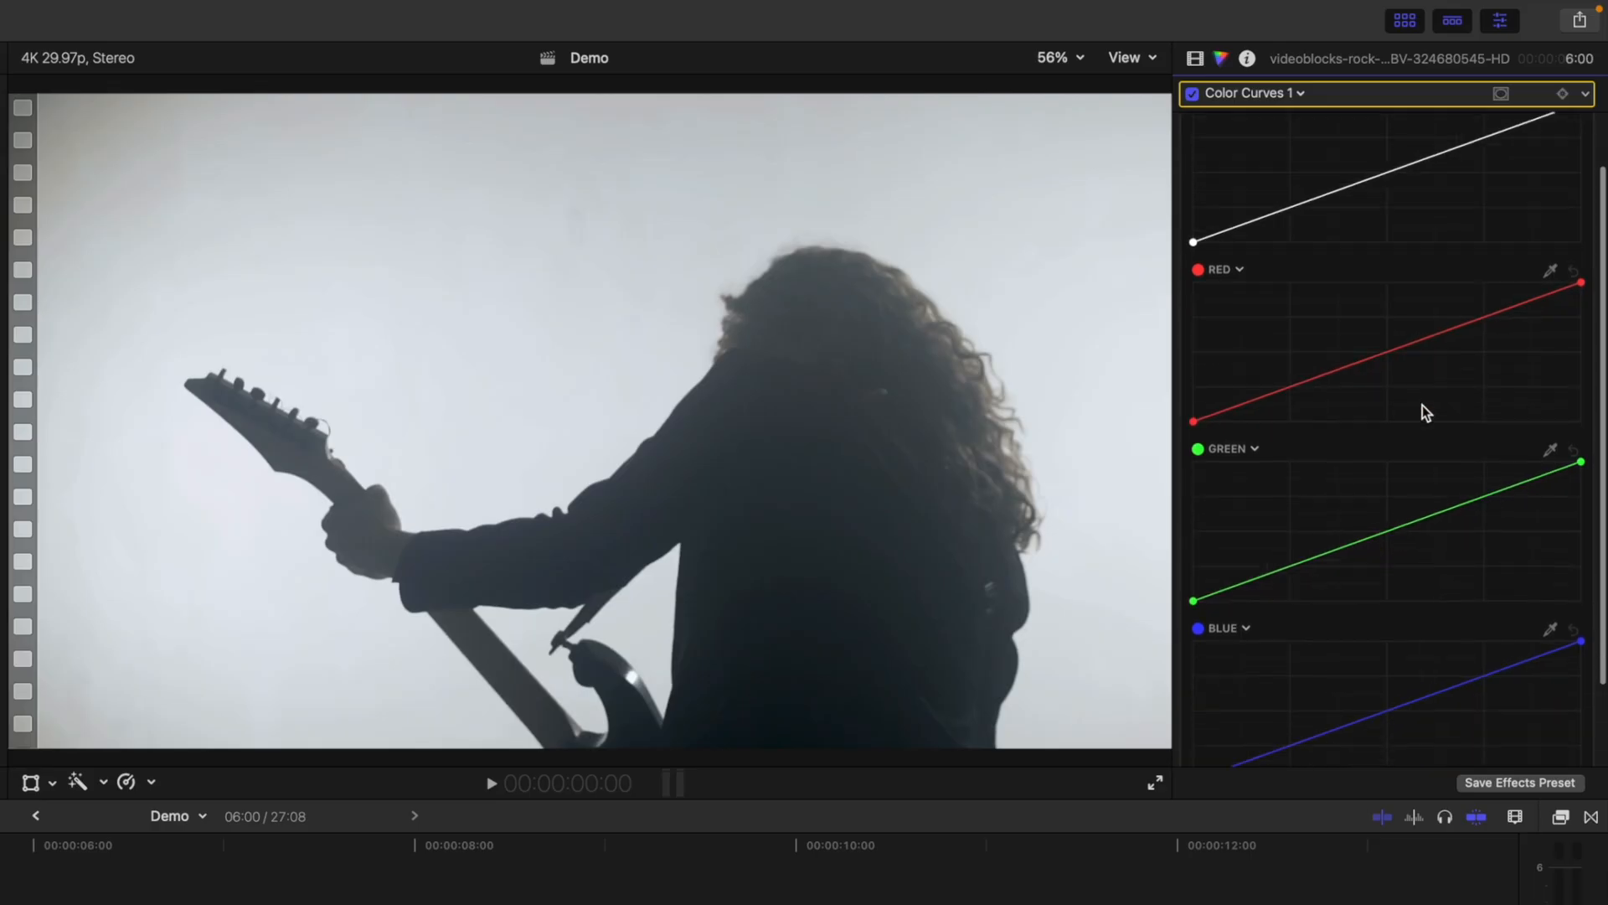
{"action": "scroll", "scroll_direction": "down", "scroll_amount": 3}
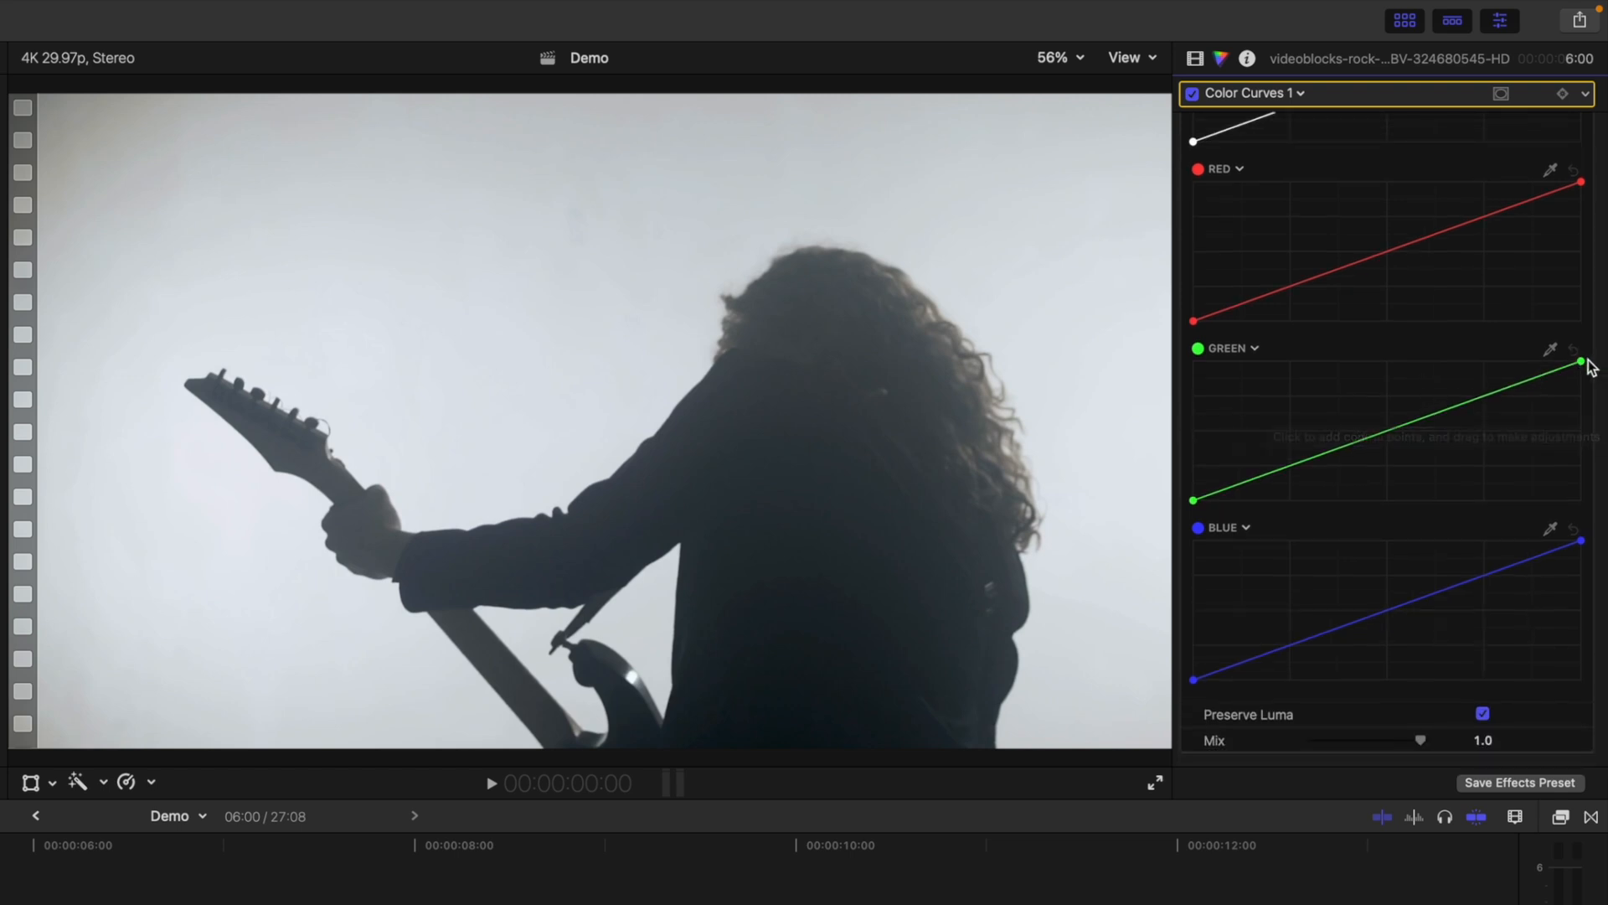
{"action": "left_click_drag", "start_coordinate": [1579, 362], "coordinate": [1580, 499]}
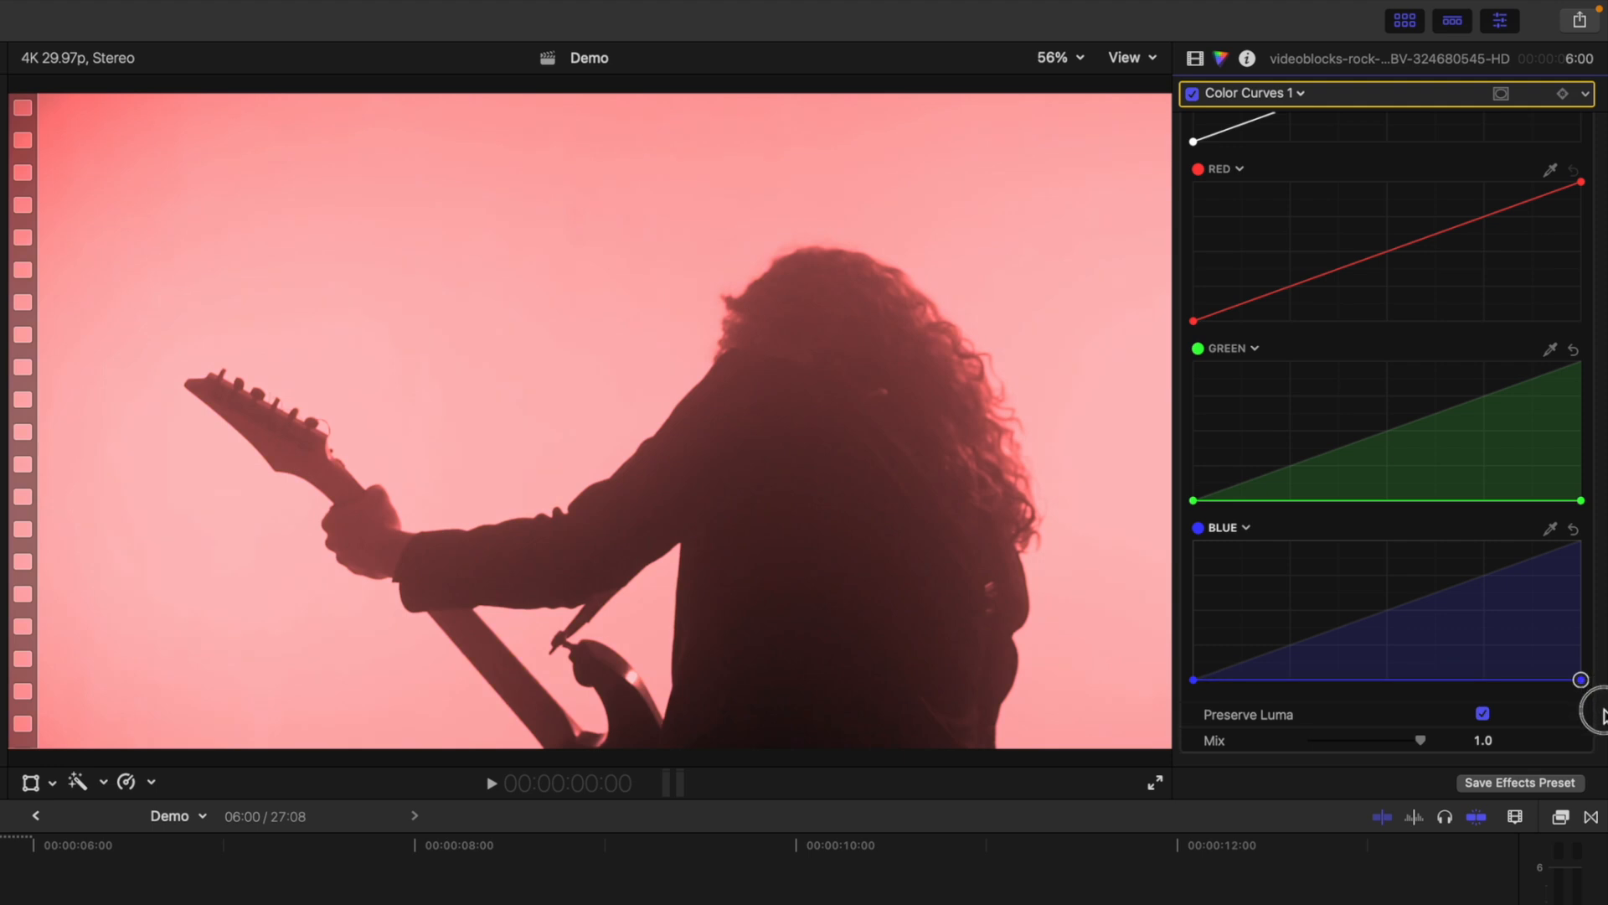
{"action": "left_click", "coordinate": [1481, 714]}
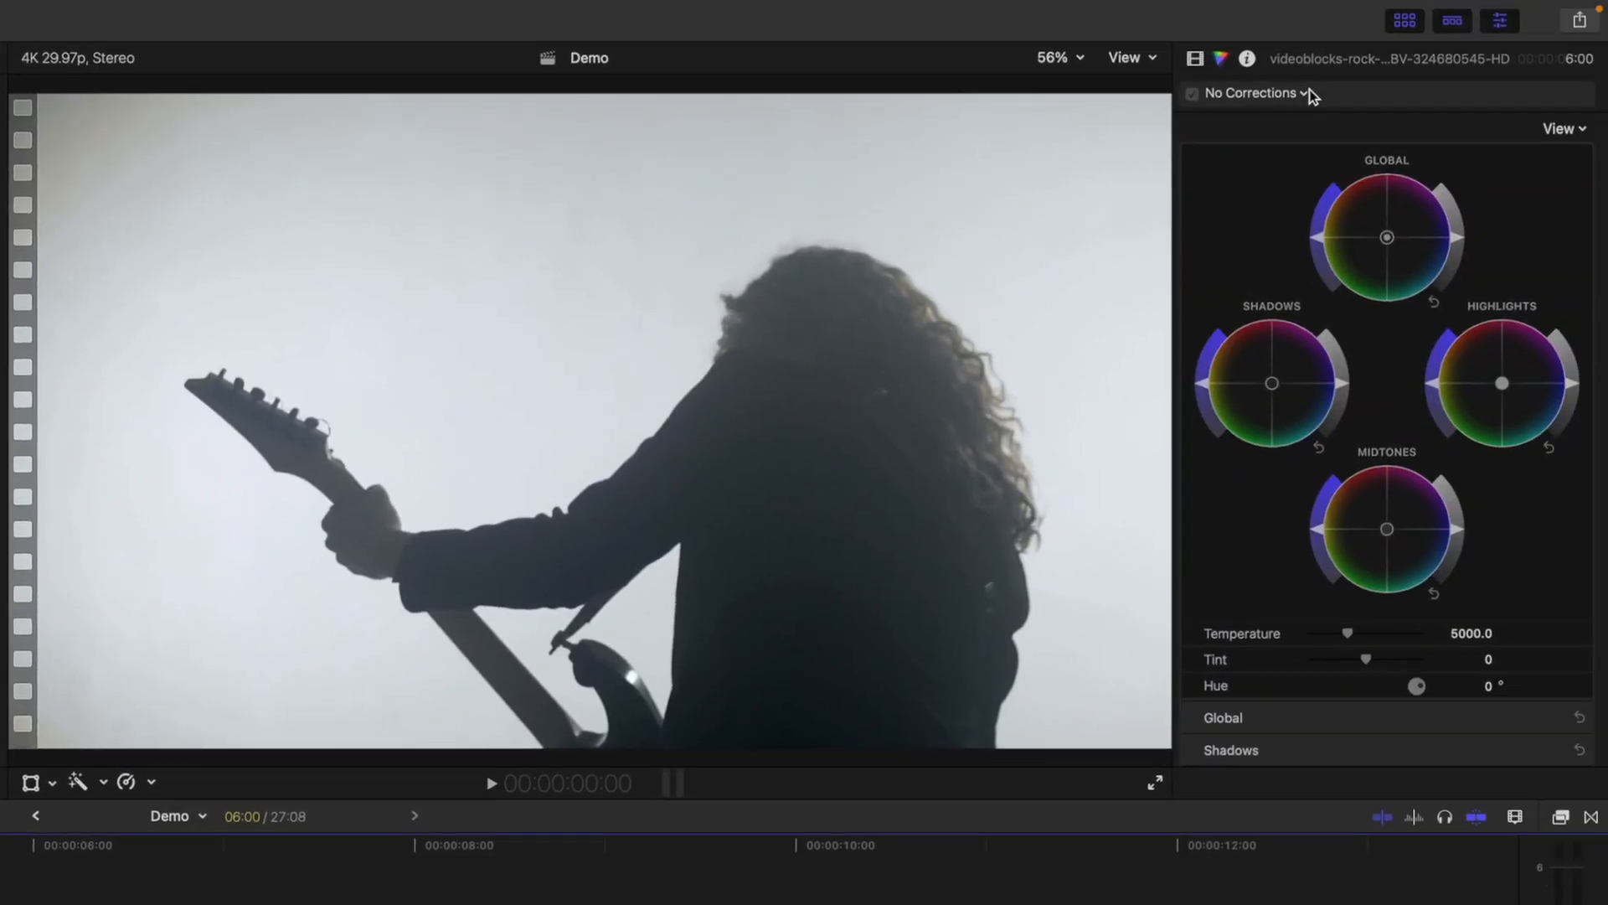
Step: Choose +Color Curves from the No Corrections menu for the next guitarist copy
{"action": "left_click", "coordinate": [1253, 92]}
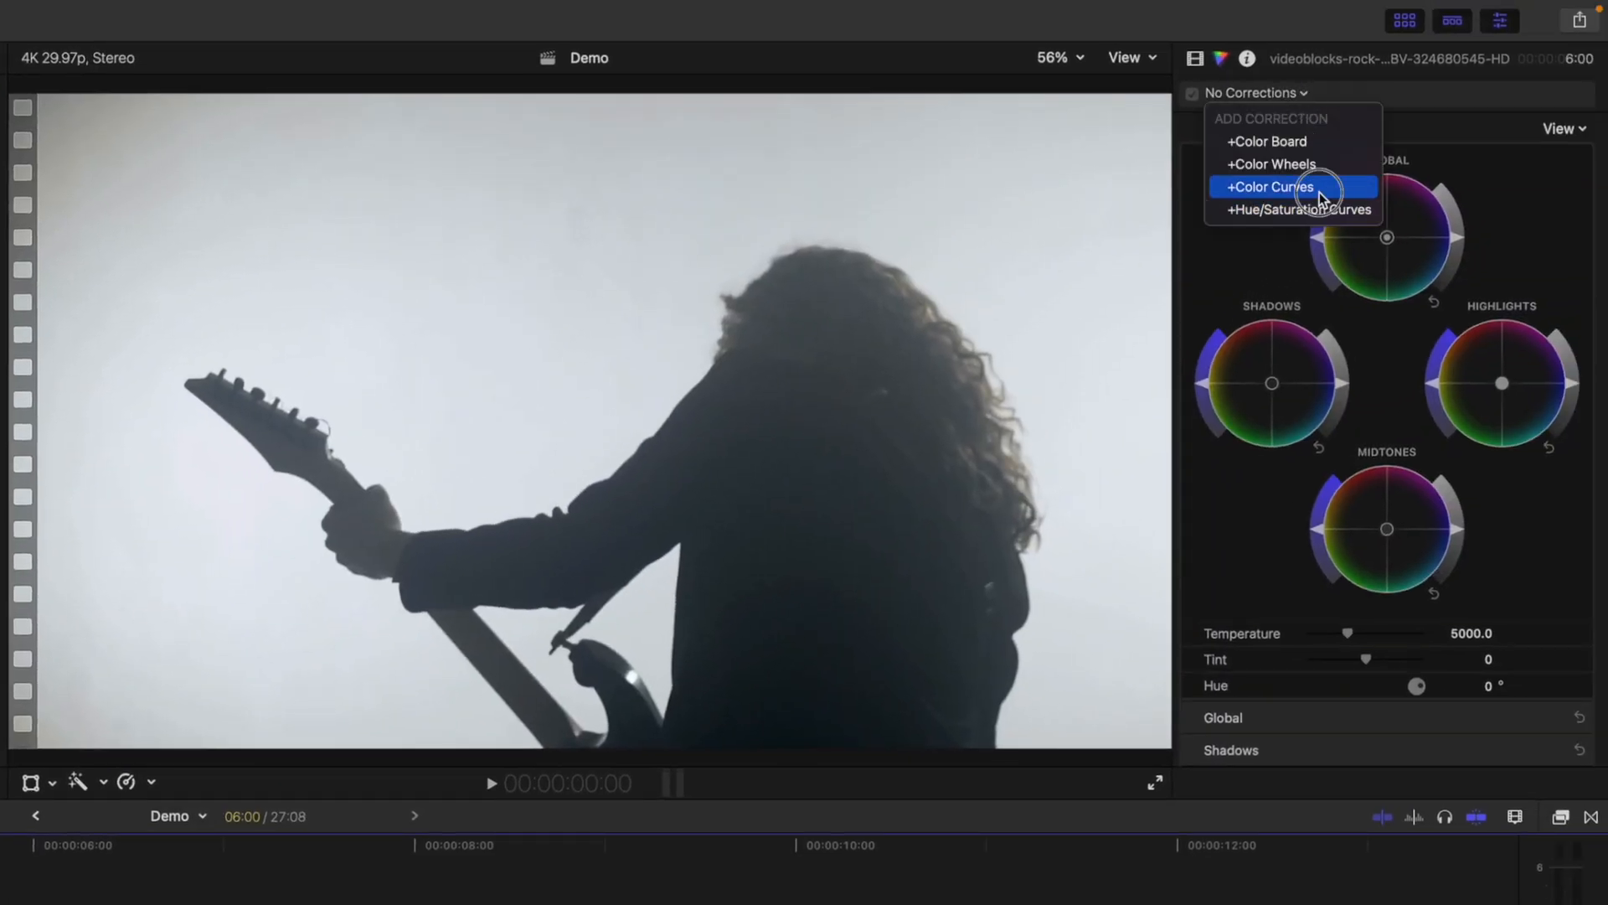
{"action": "left_click", "coordinate": [1268, 186]}
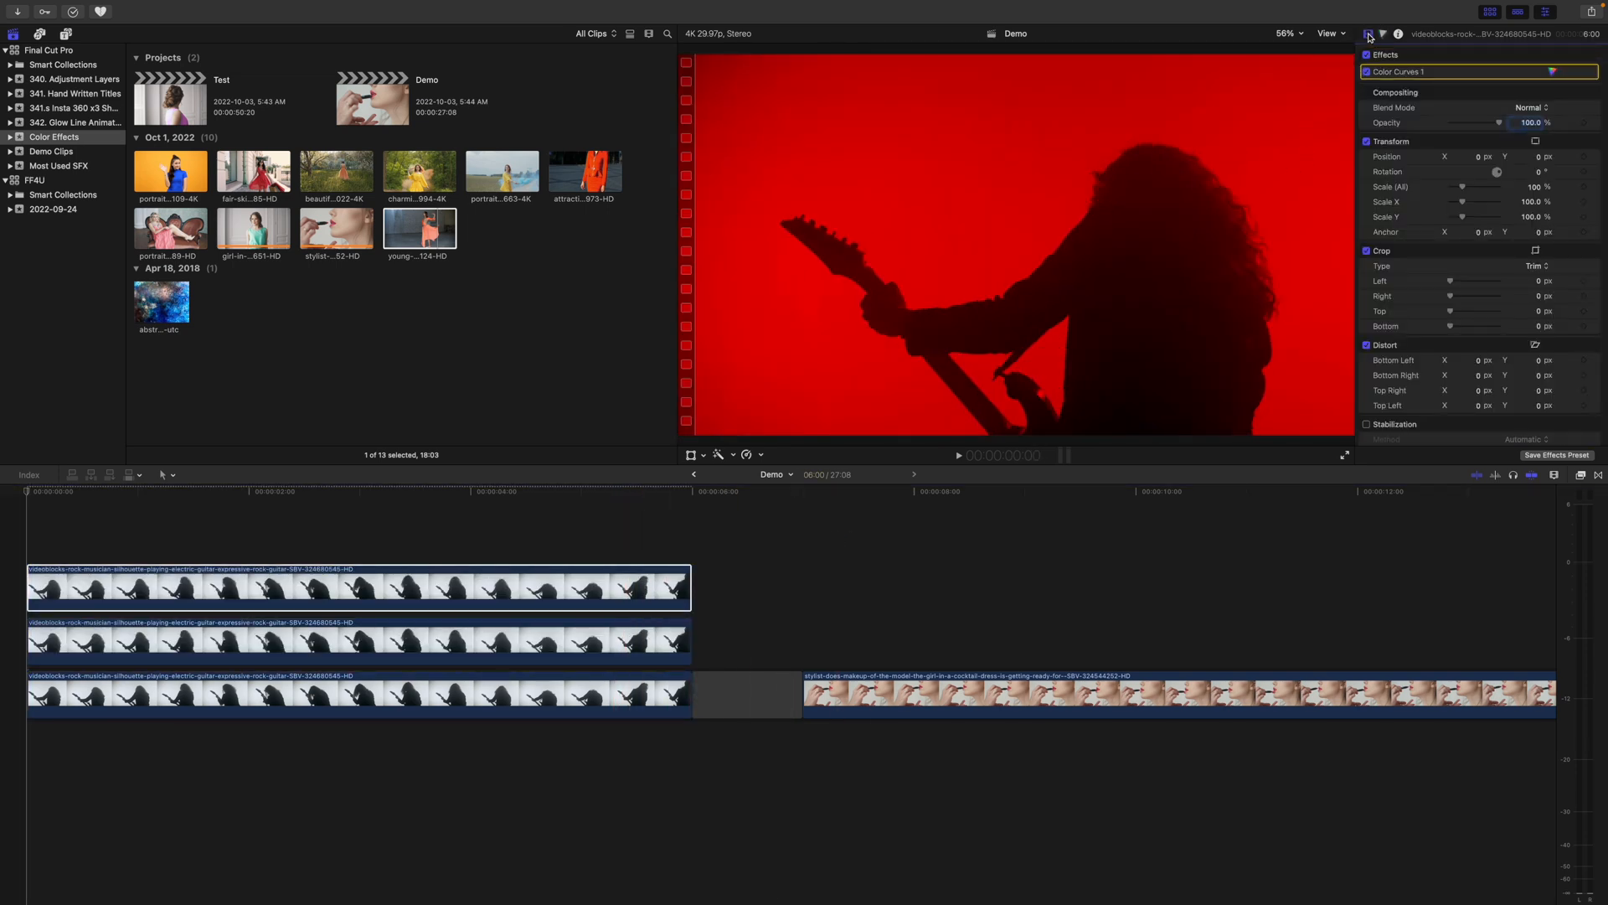
Step: Set the top red guitarist copy's Blend Mode to Add
{"action": "left_click", "coordinate": [1527, 107]}
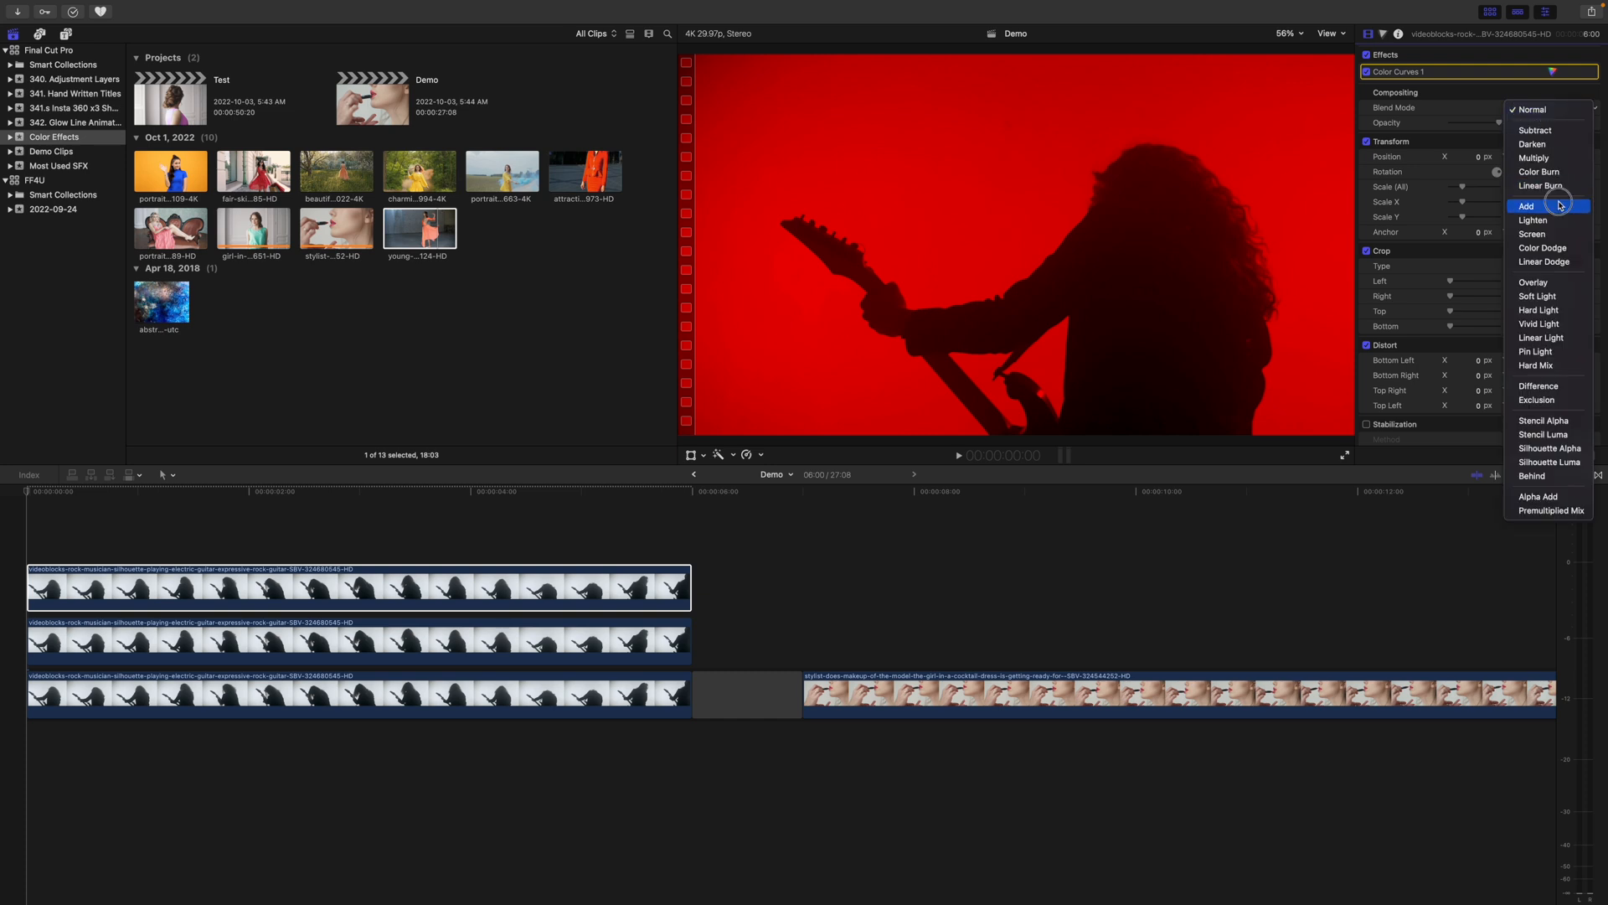
{"action": "left_click", "coordinate": [1528, 206]}
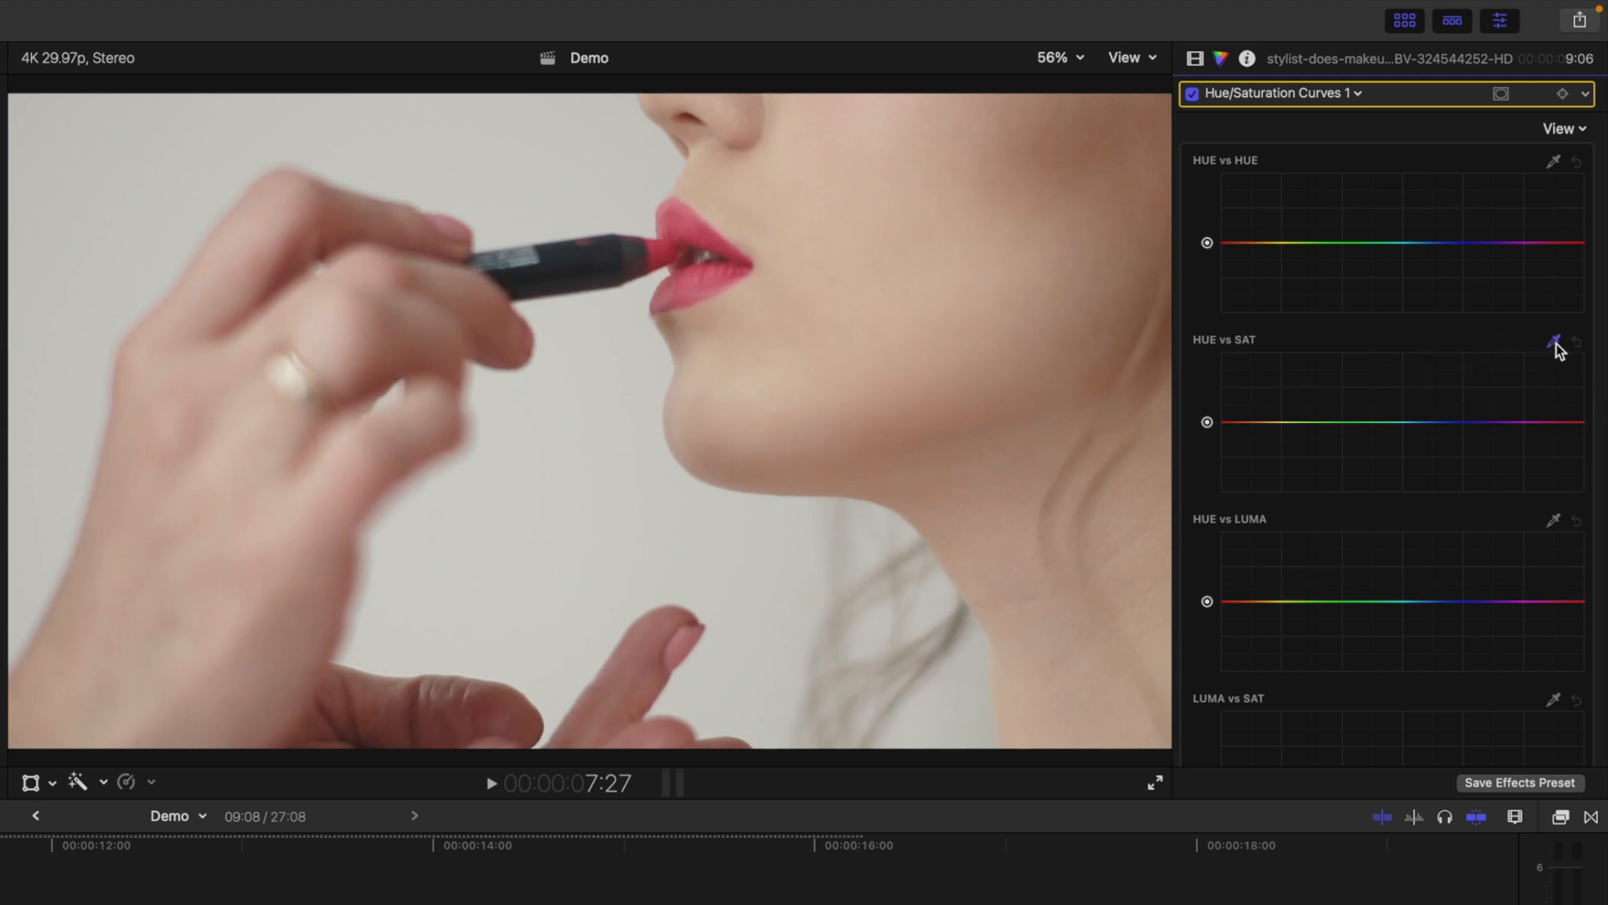
Step: Sample the lip colour with the HUE vs SAT eyedropper to mark the pink-red hues
{"action": "left_click", "coordinate": [1554, 340]}
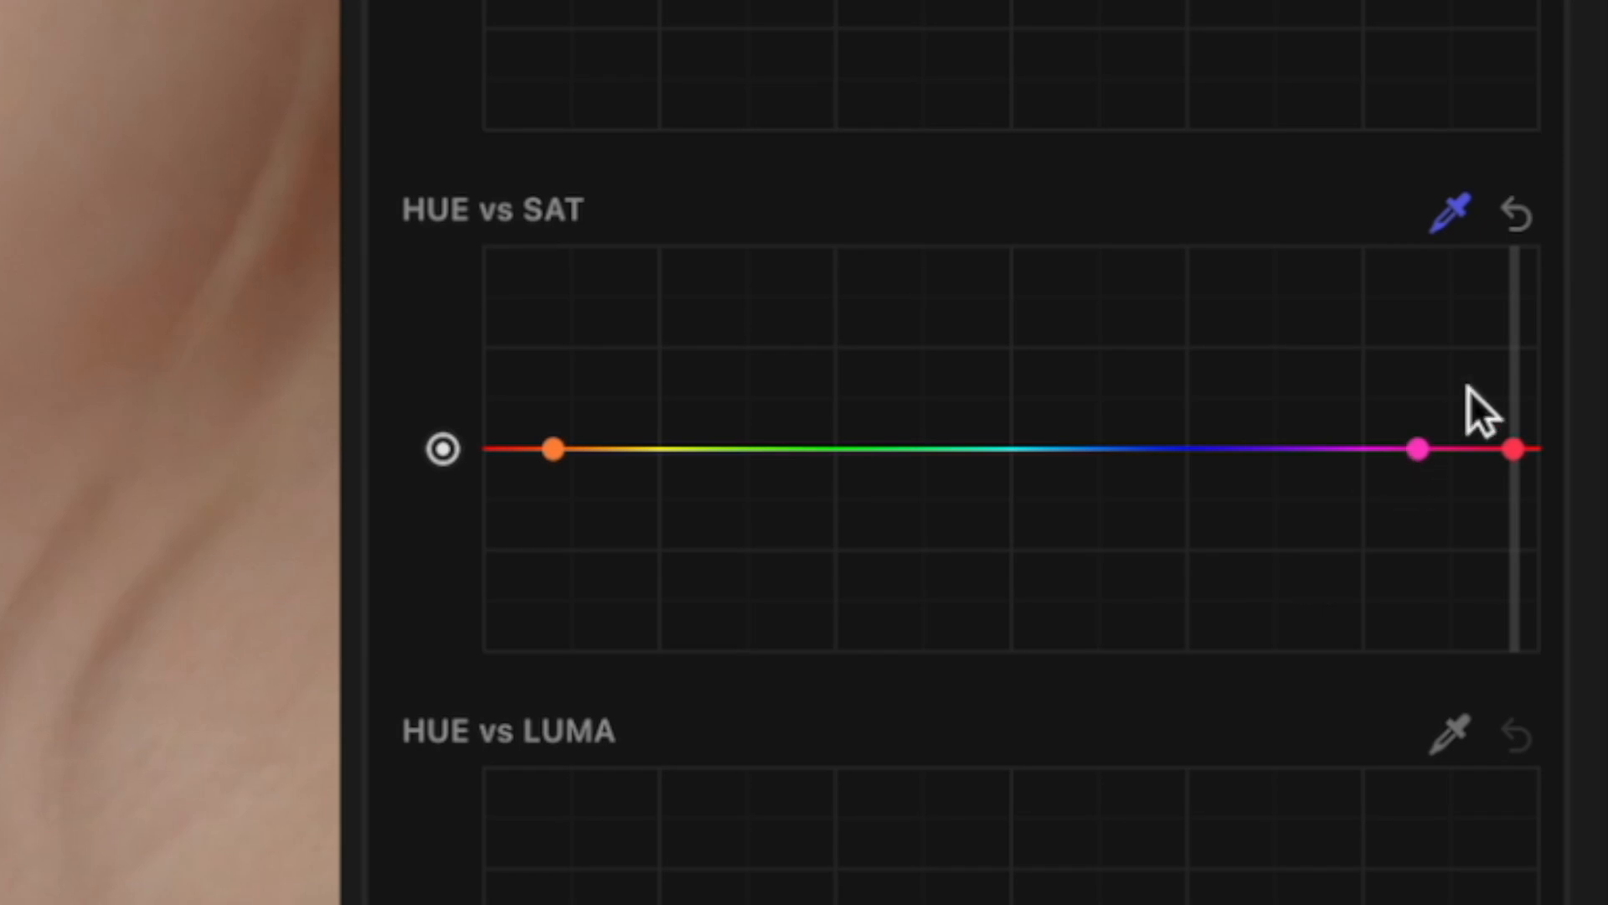
{"action": "mouse_move", "coordinate": [1533, 549]}
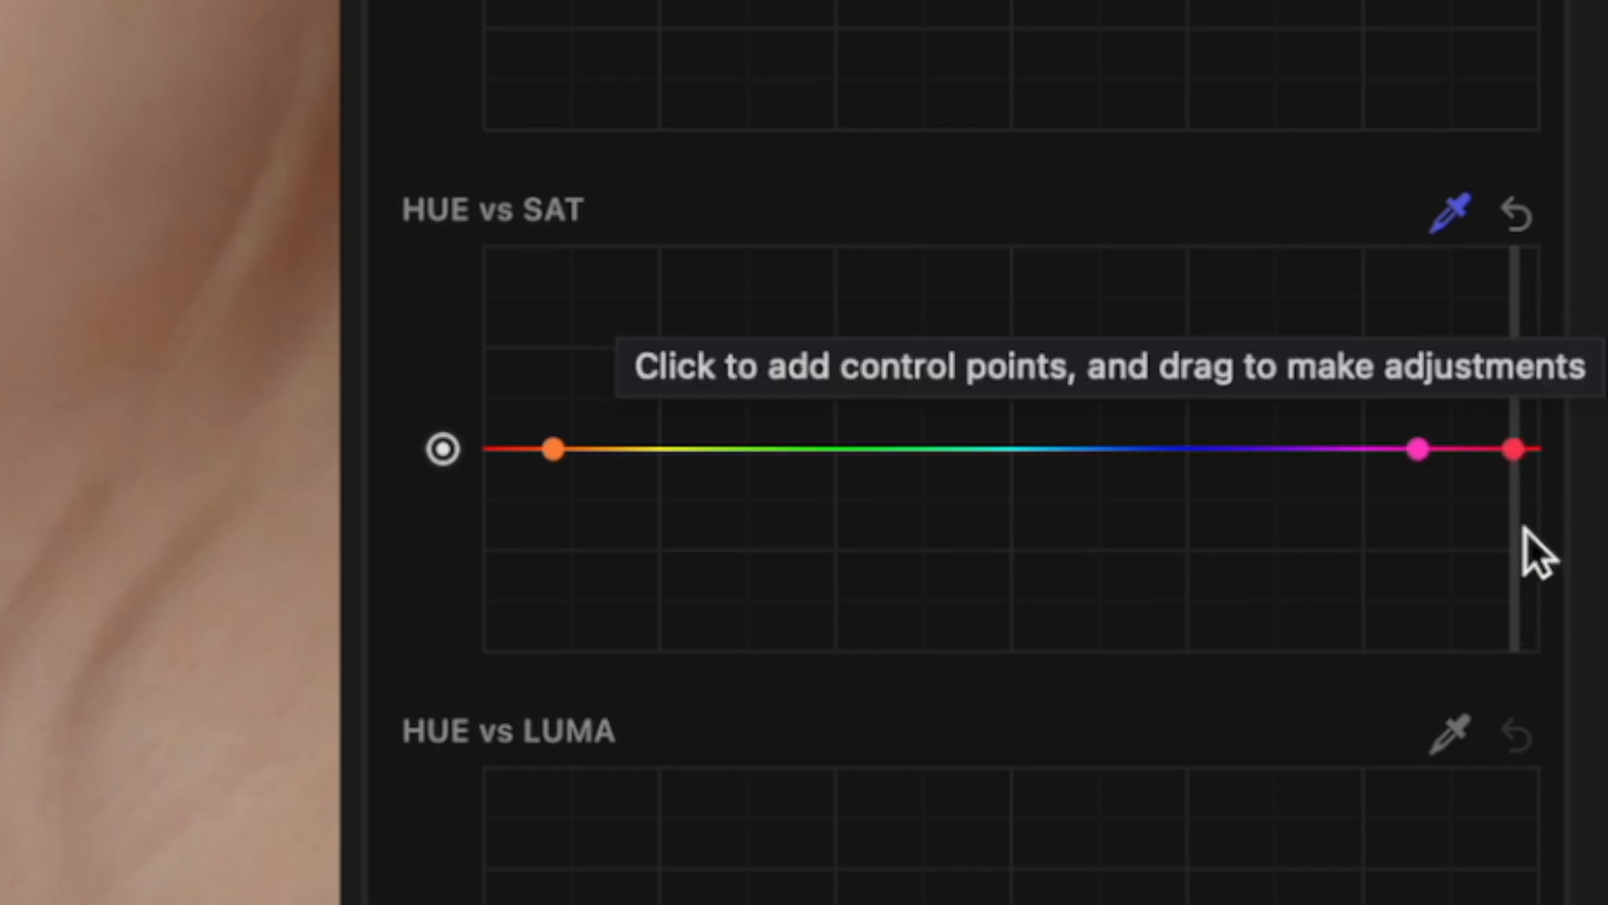
{"action": "mouse_move", "coordinate": [1425, 483]}
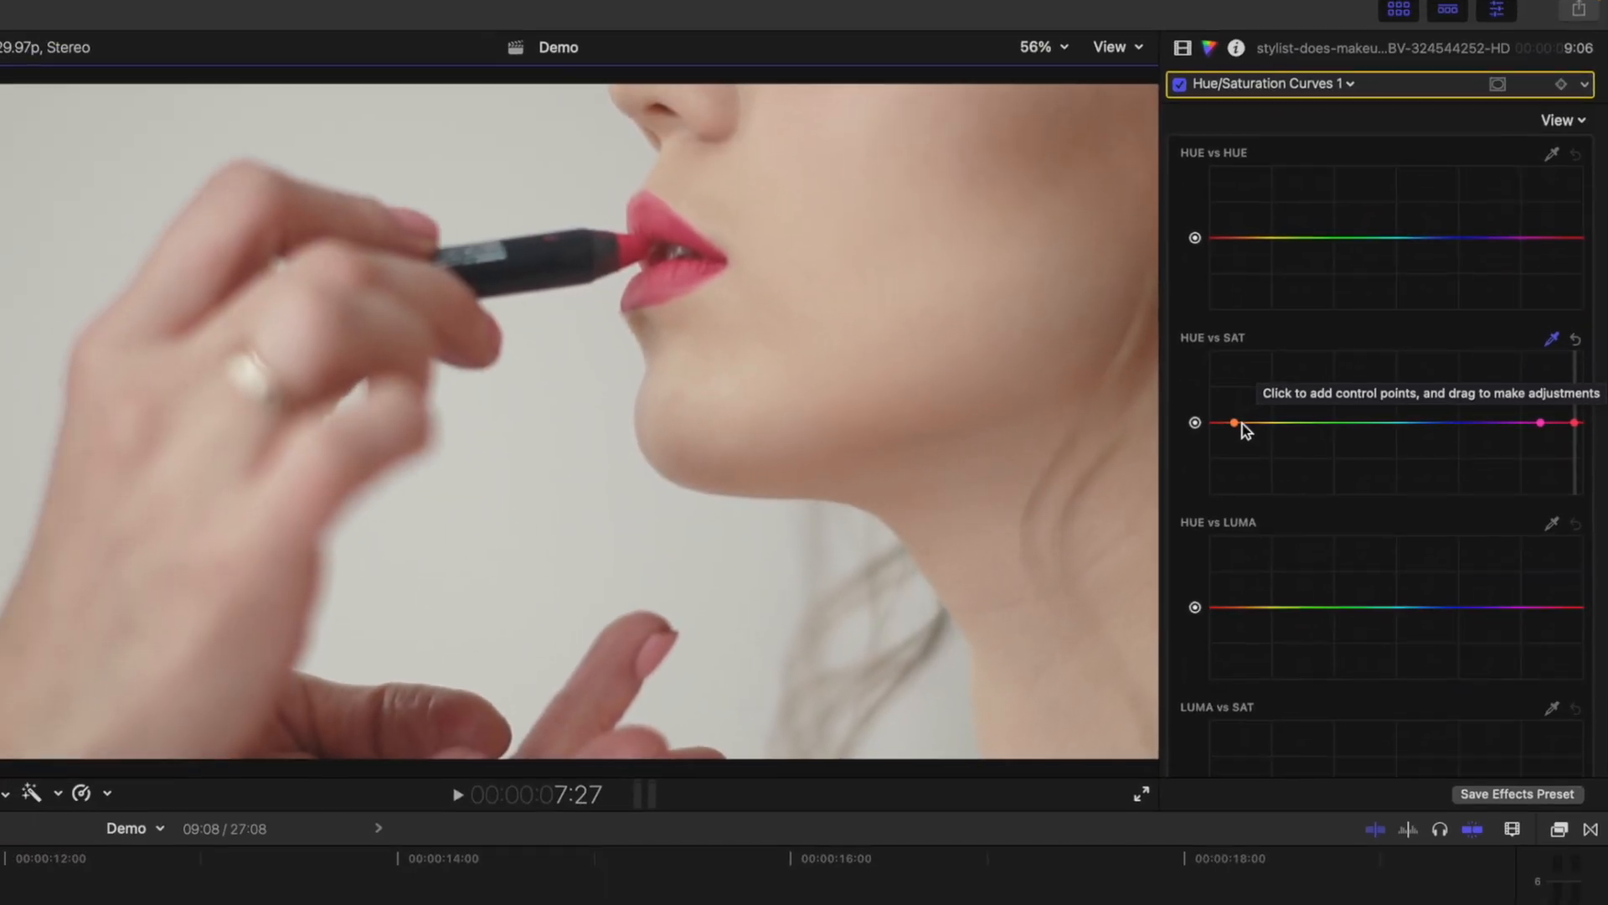
Step: Pull the HUE vs SAT curve to zero for orange, yellow, middle, blue and magenta hues
{"action": "left_click", "coordinate": [1245, 422]}
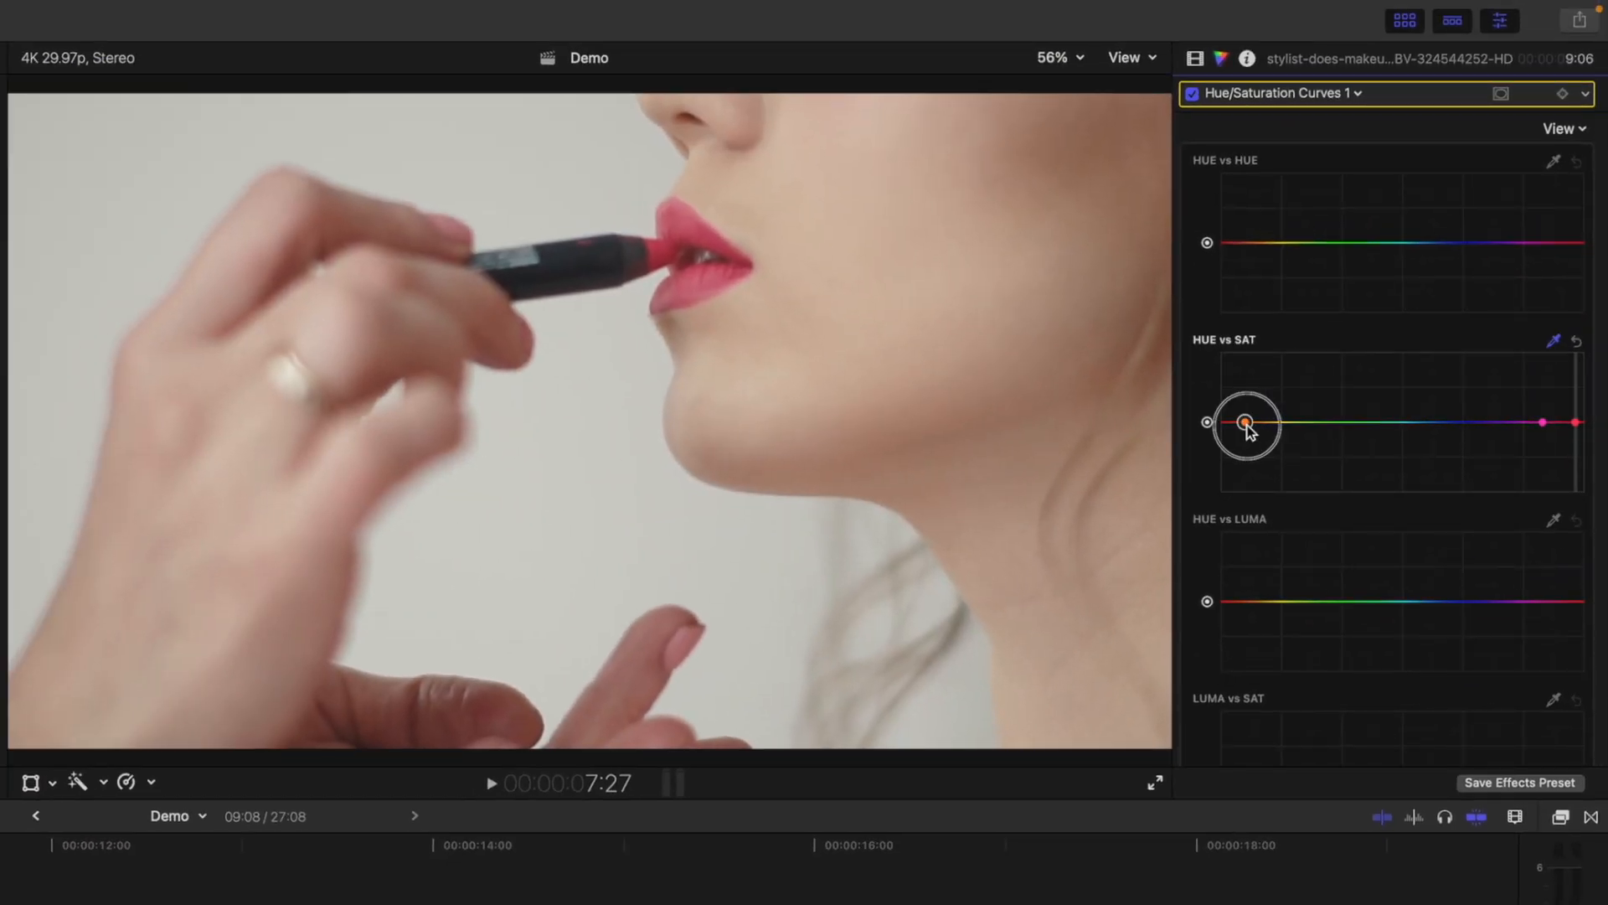
{"action": "left_click_drag", "start_coordinate": [1246, 422], "coordinate": [1246, 491]}
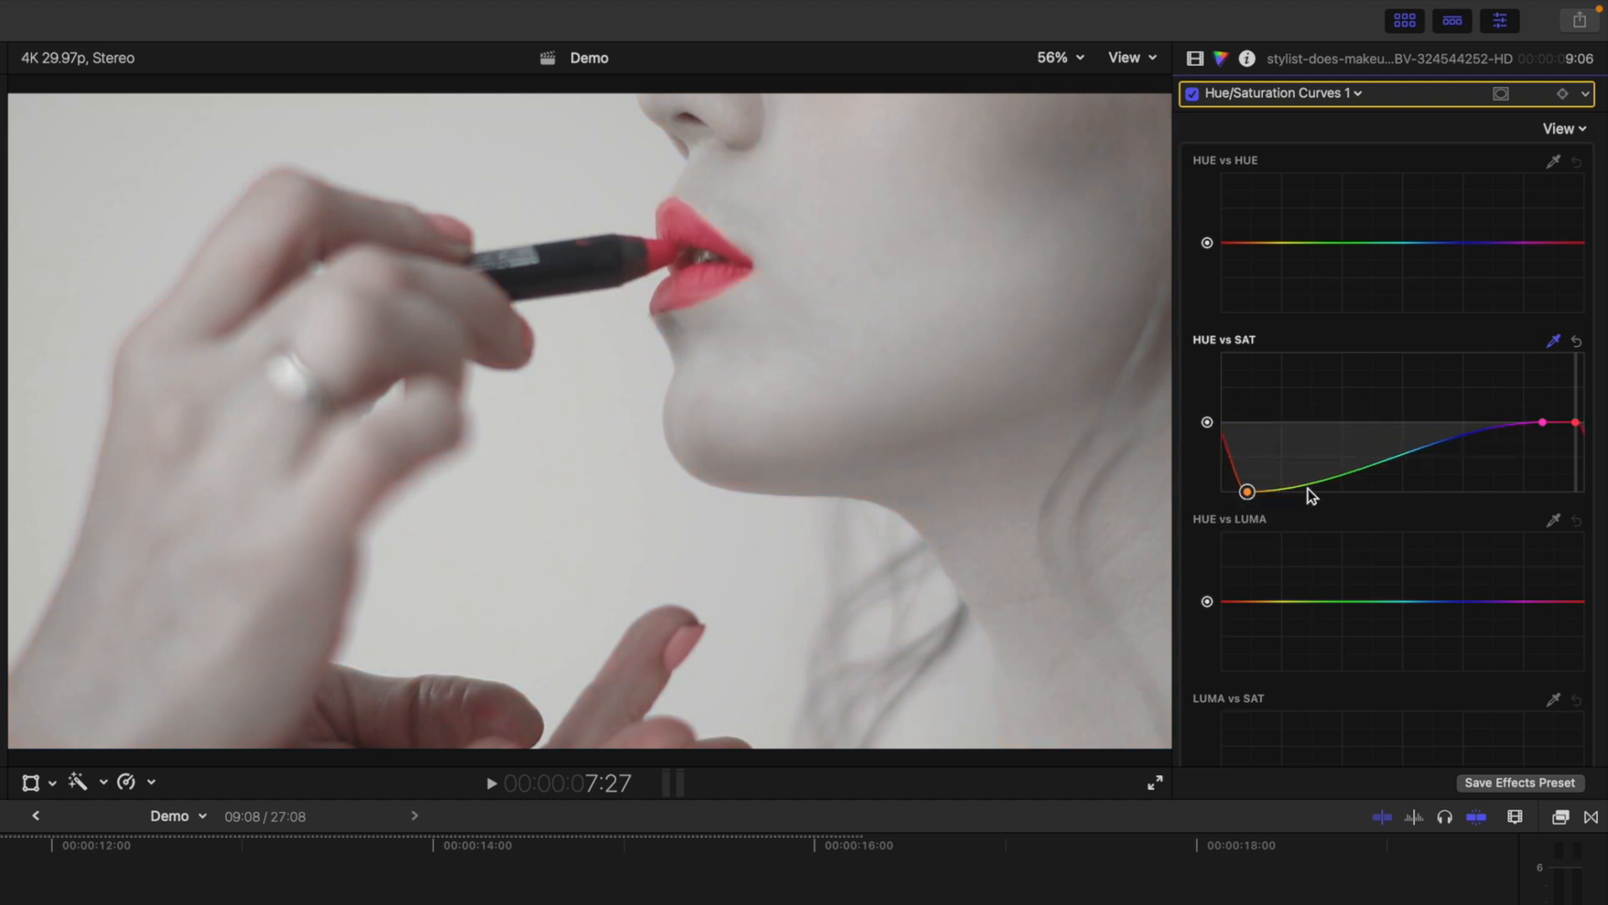
{"action": "left_click_drag", "start_coordinate": [1570, 422], "coordinate": [1548, 491]}
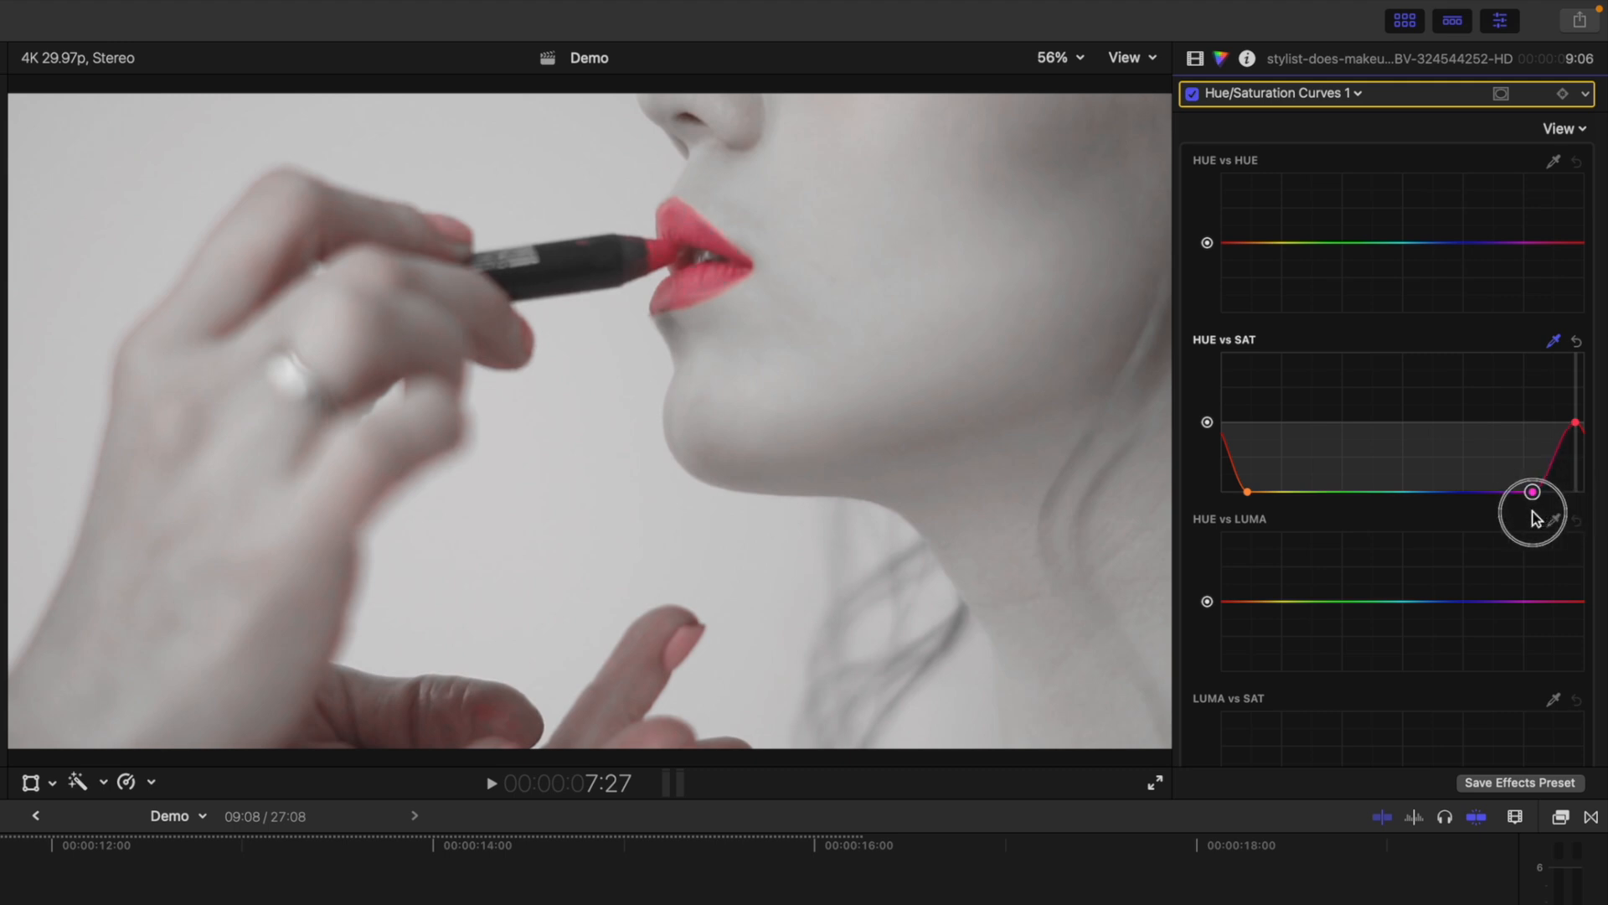
{"action": "left_click_drag", "start_coordinate": [1560, 491], "coordinate": [1528, 491]}
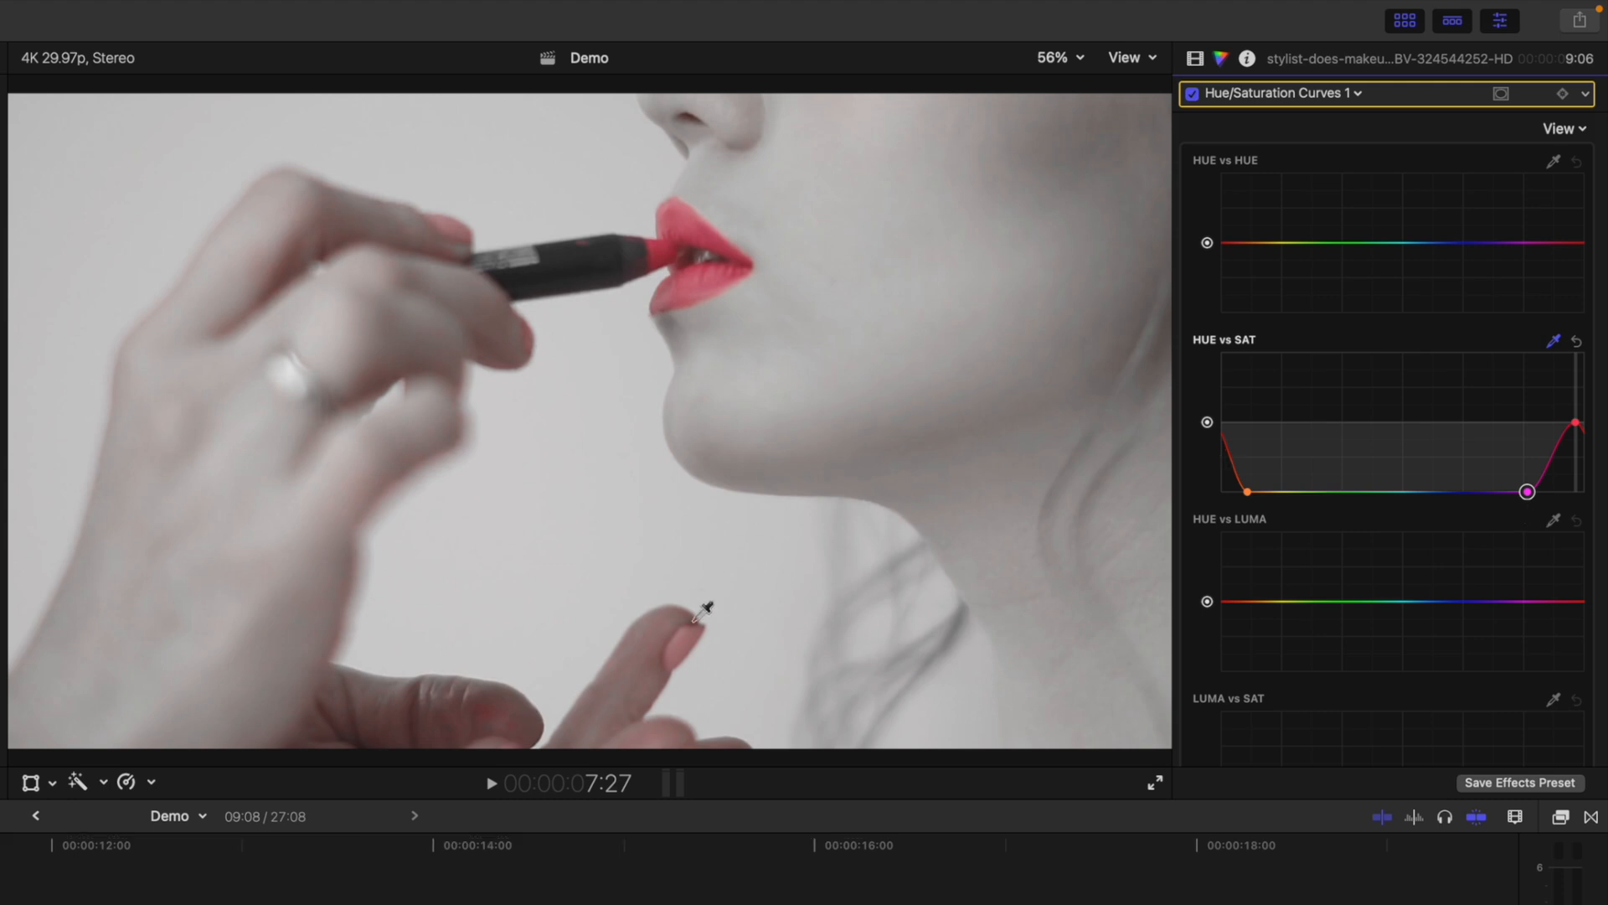
{"action": "mouse_move", "coordinate": [744, 665]}
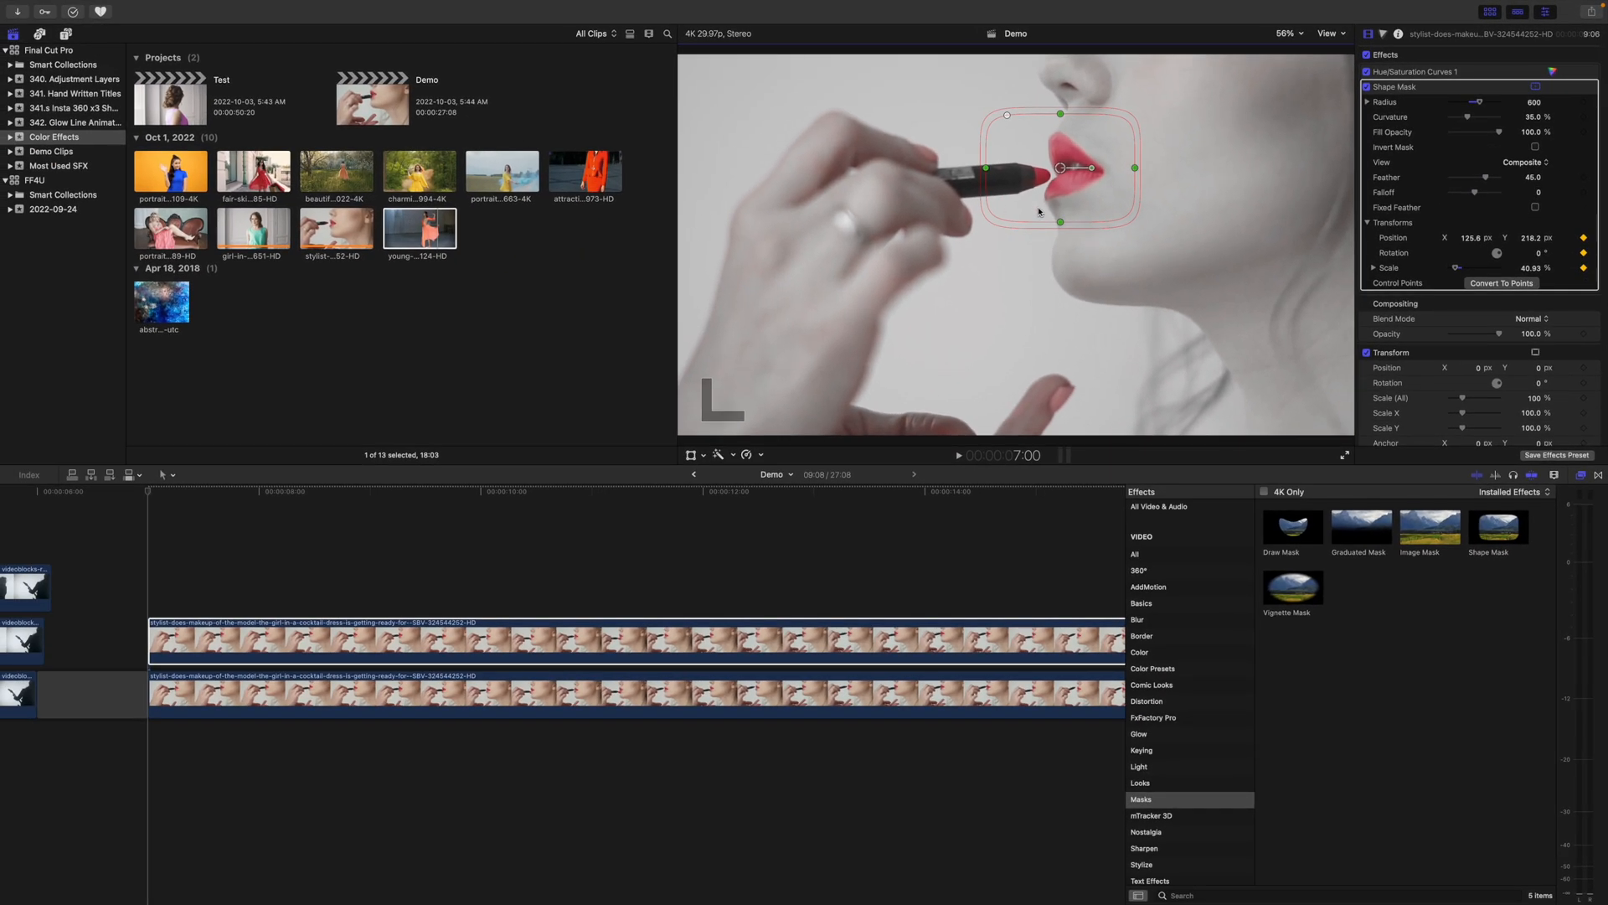
Step: Position the Shape Mask oval over the lips in the viewer
{"action": "left_click", "coordinate": [956, 454]}
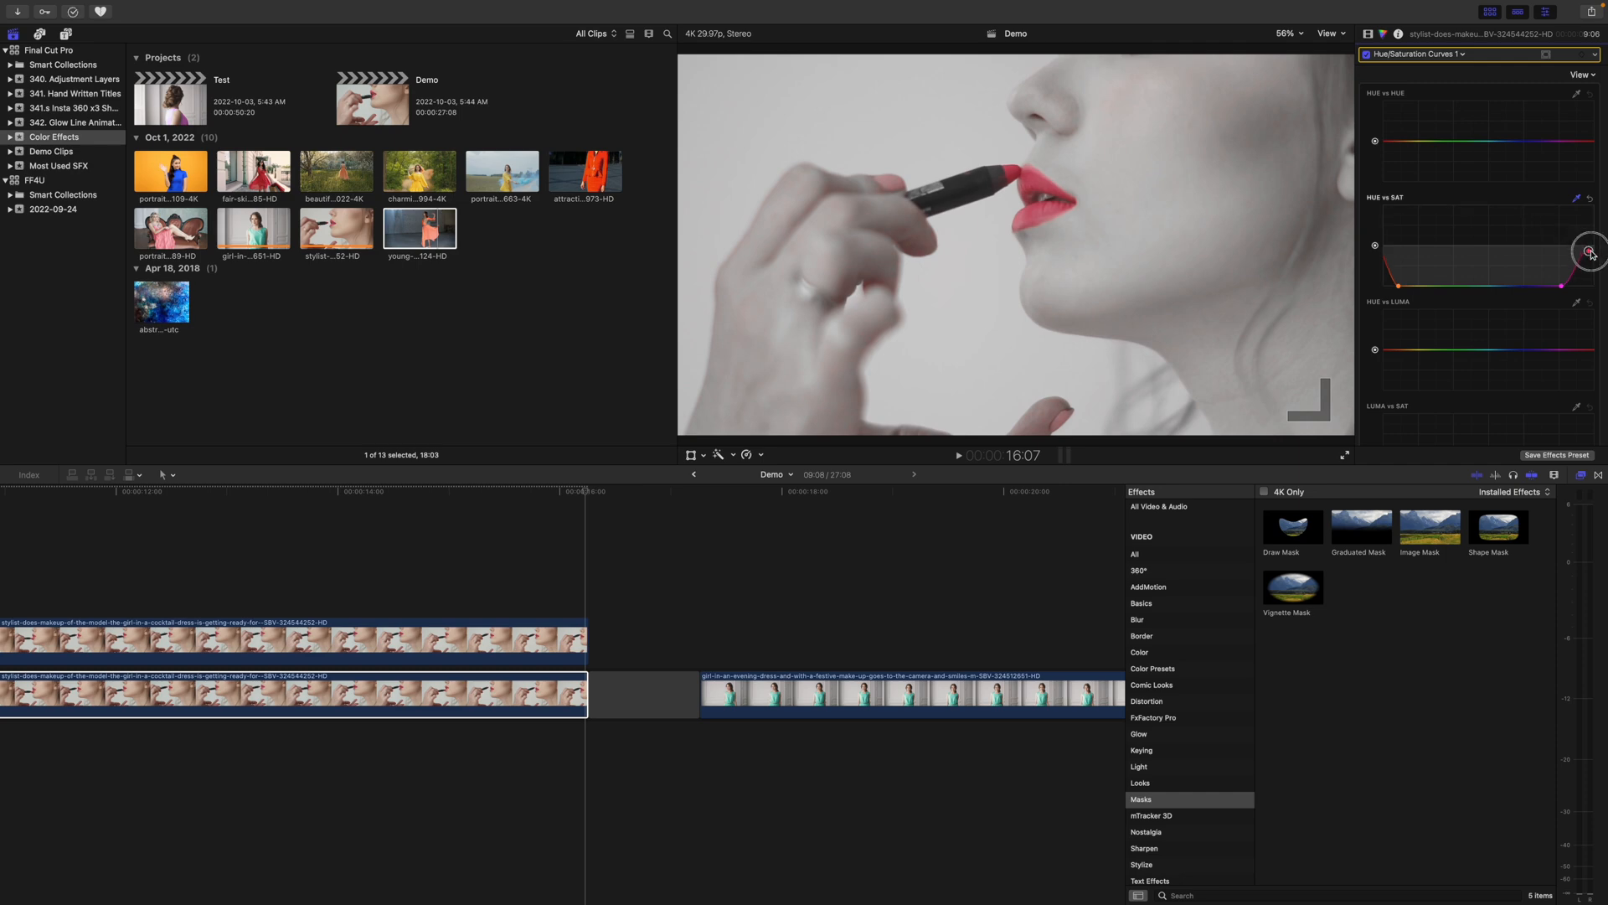
Step: Adjust the red end of the HUE vs SAT curve to set the lipstick's saturation
{"action": "left_click_drag", "start_coordinate": [1588, 253], "coordinate": [1583, 286]}
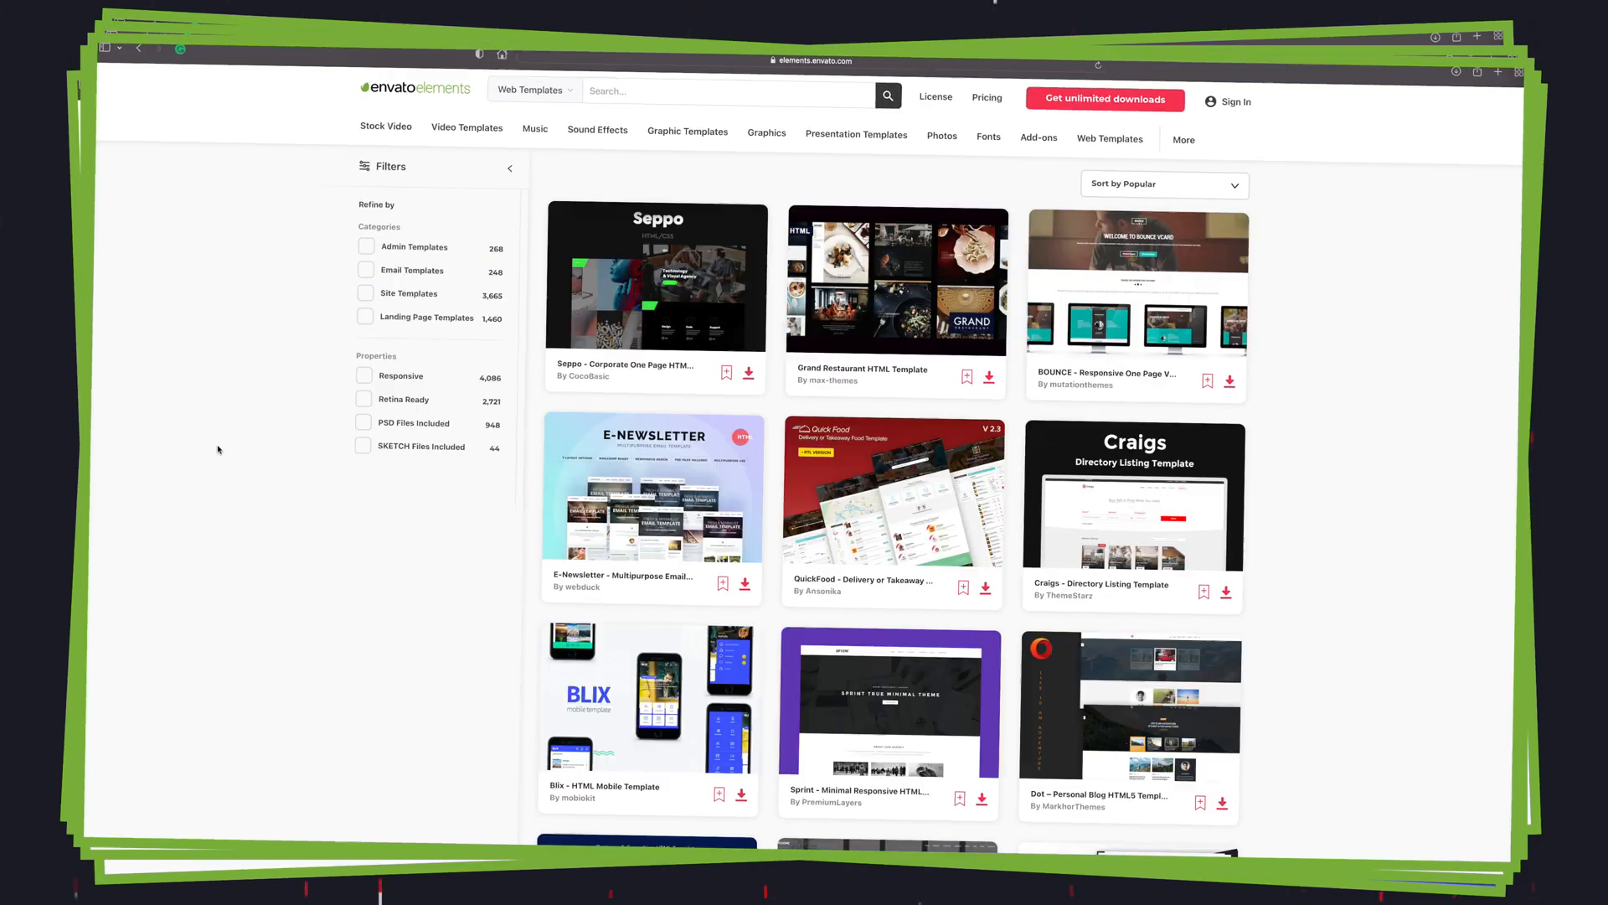
Step: View the Web Templates category on elements.envato.com
{"action": "left_click", "coordinate": [1104, 98]}
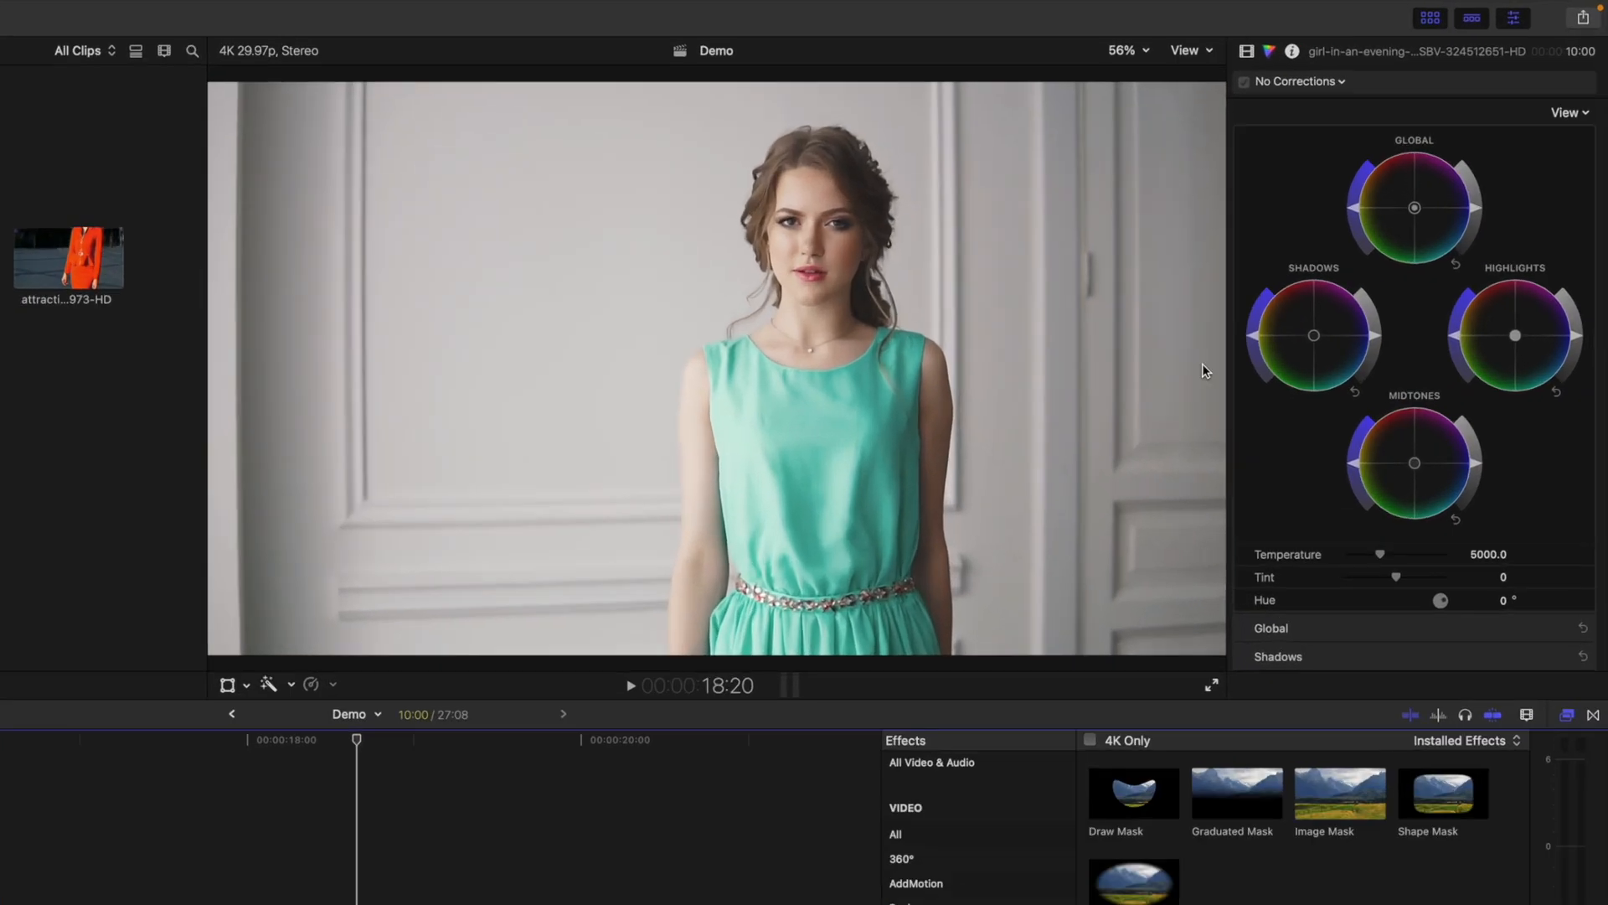
Step: Choose +Hue/Saturation Curves from the corrections menu for the teal dress clip
{"action": "left_click", "coordinate": [1339, 80]}
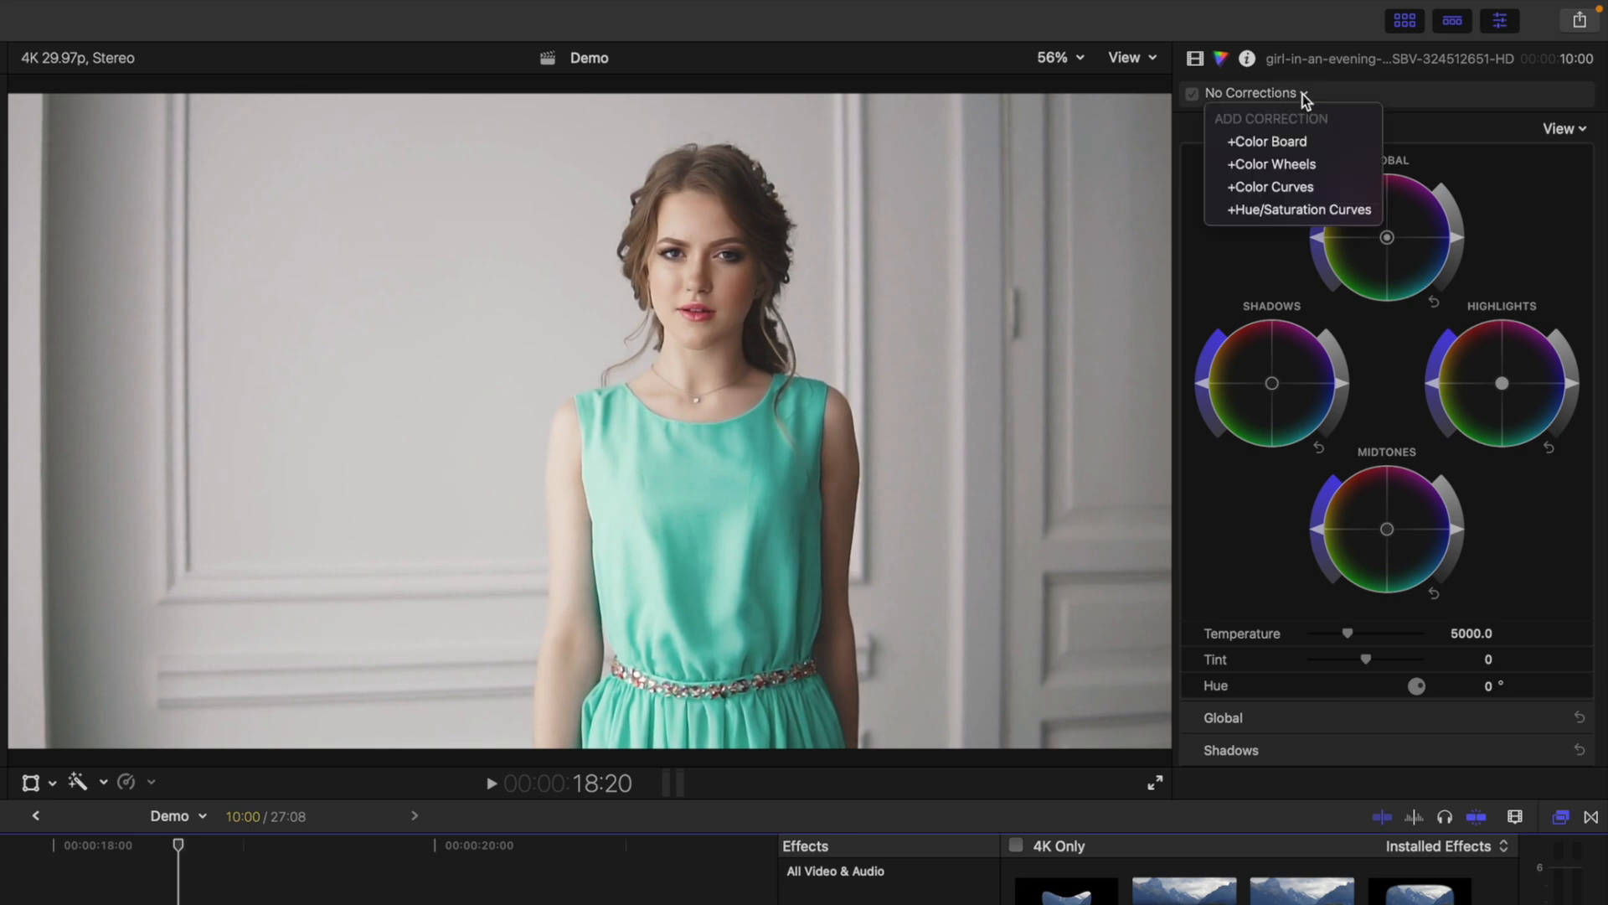
{"action": "left_click", "coordinate": [1300, 209]}
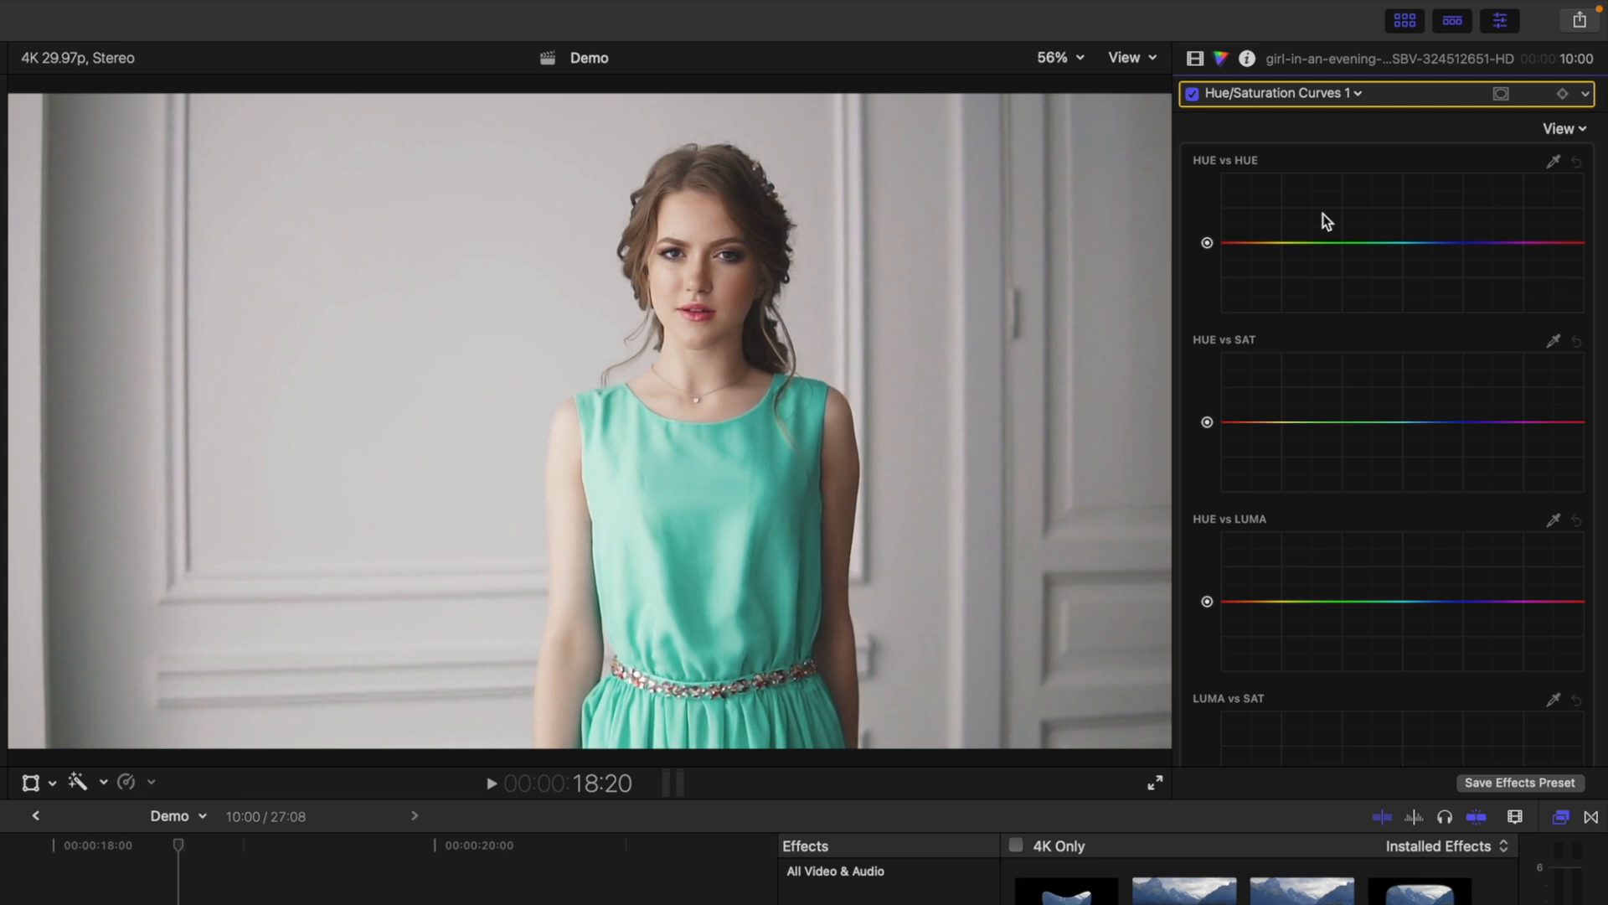
{"action": "mouse_move", "coordinate": [1195, 422]}
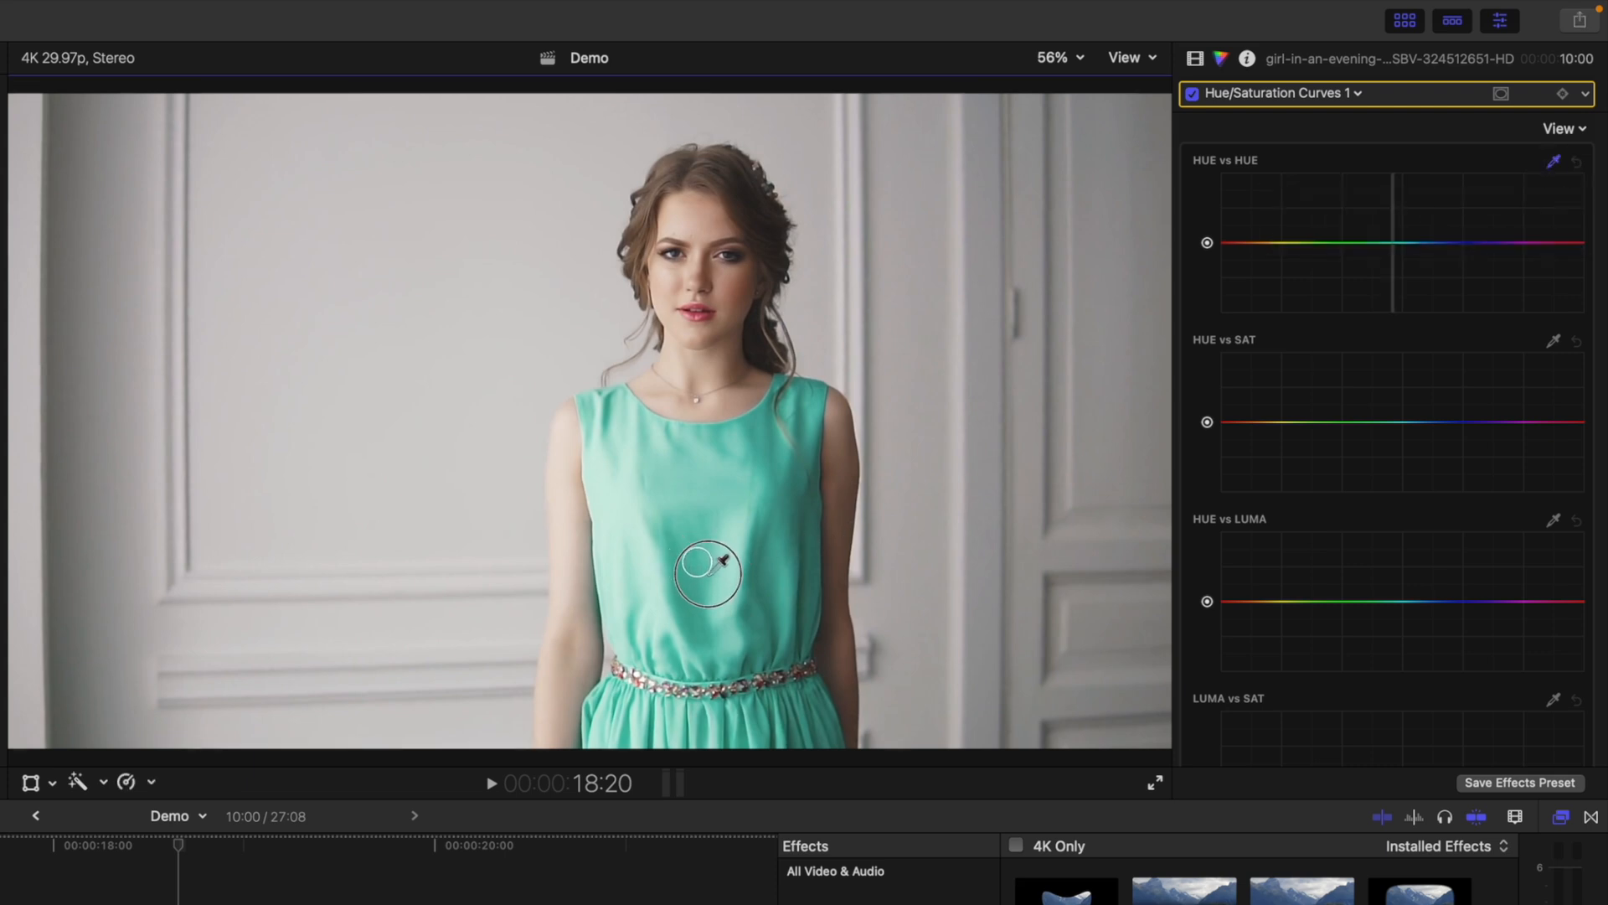
Step: Sample the teal dress with the Hue vs Hue eyedropper and bend its curve point to a pinkish purple
{"action": "left_click", "coordinate": [707, 569]}
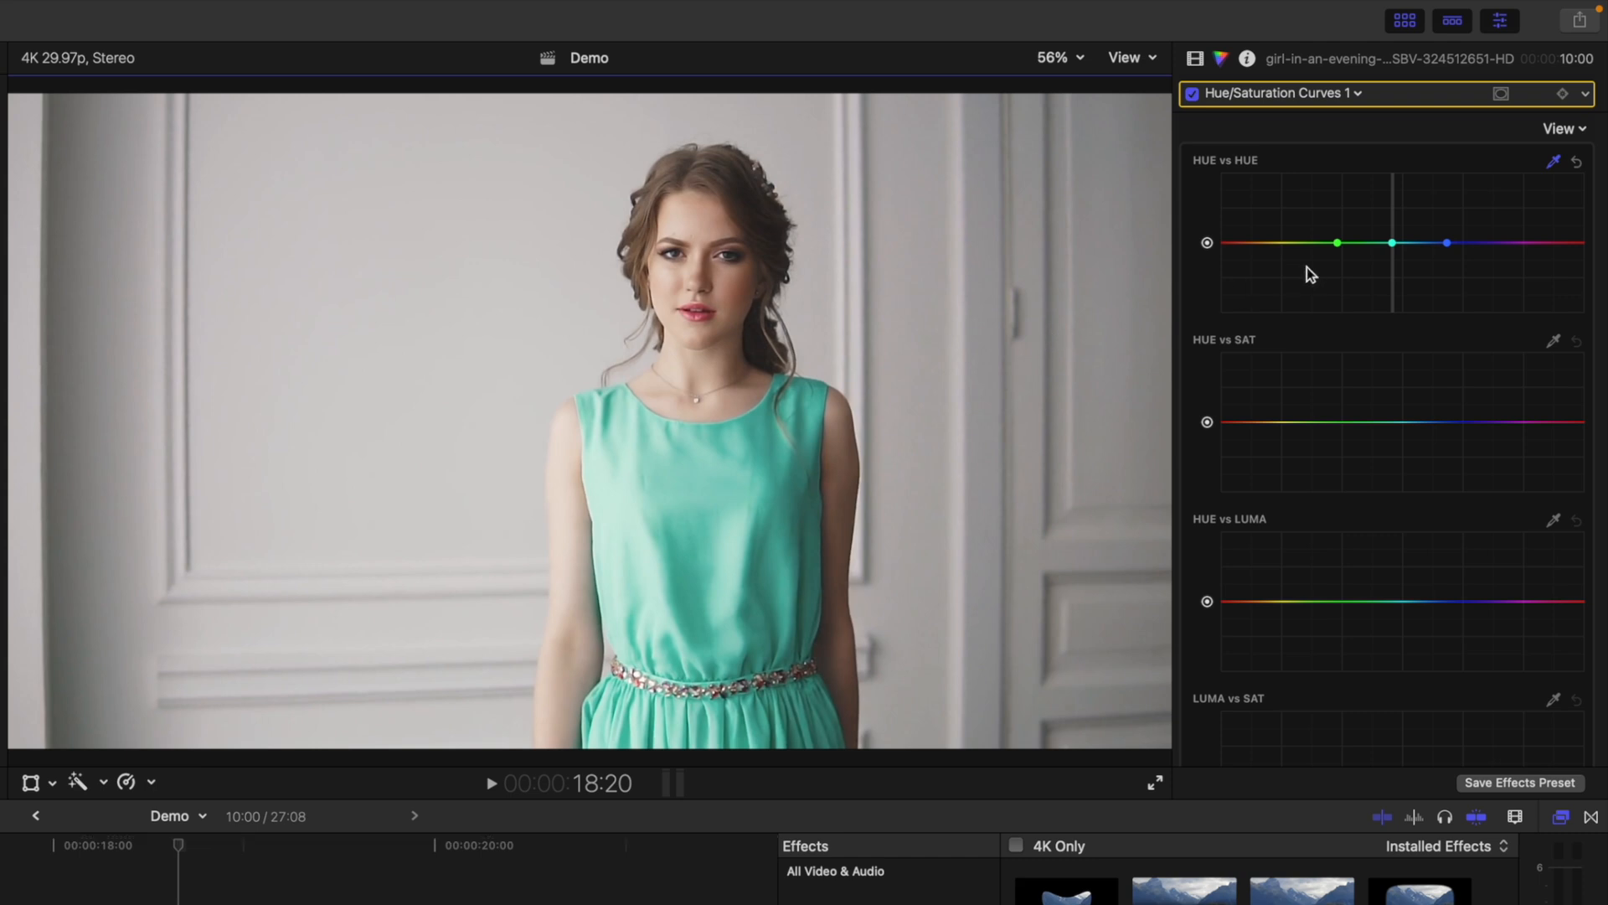
{"action": "mouse_move", "coordinate": [1392, 243]}
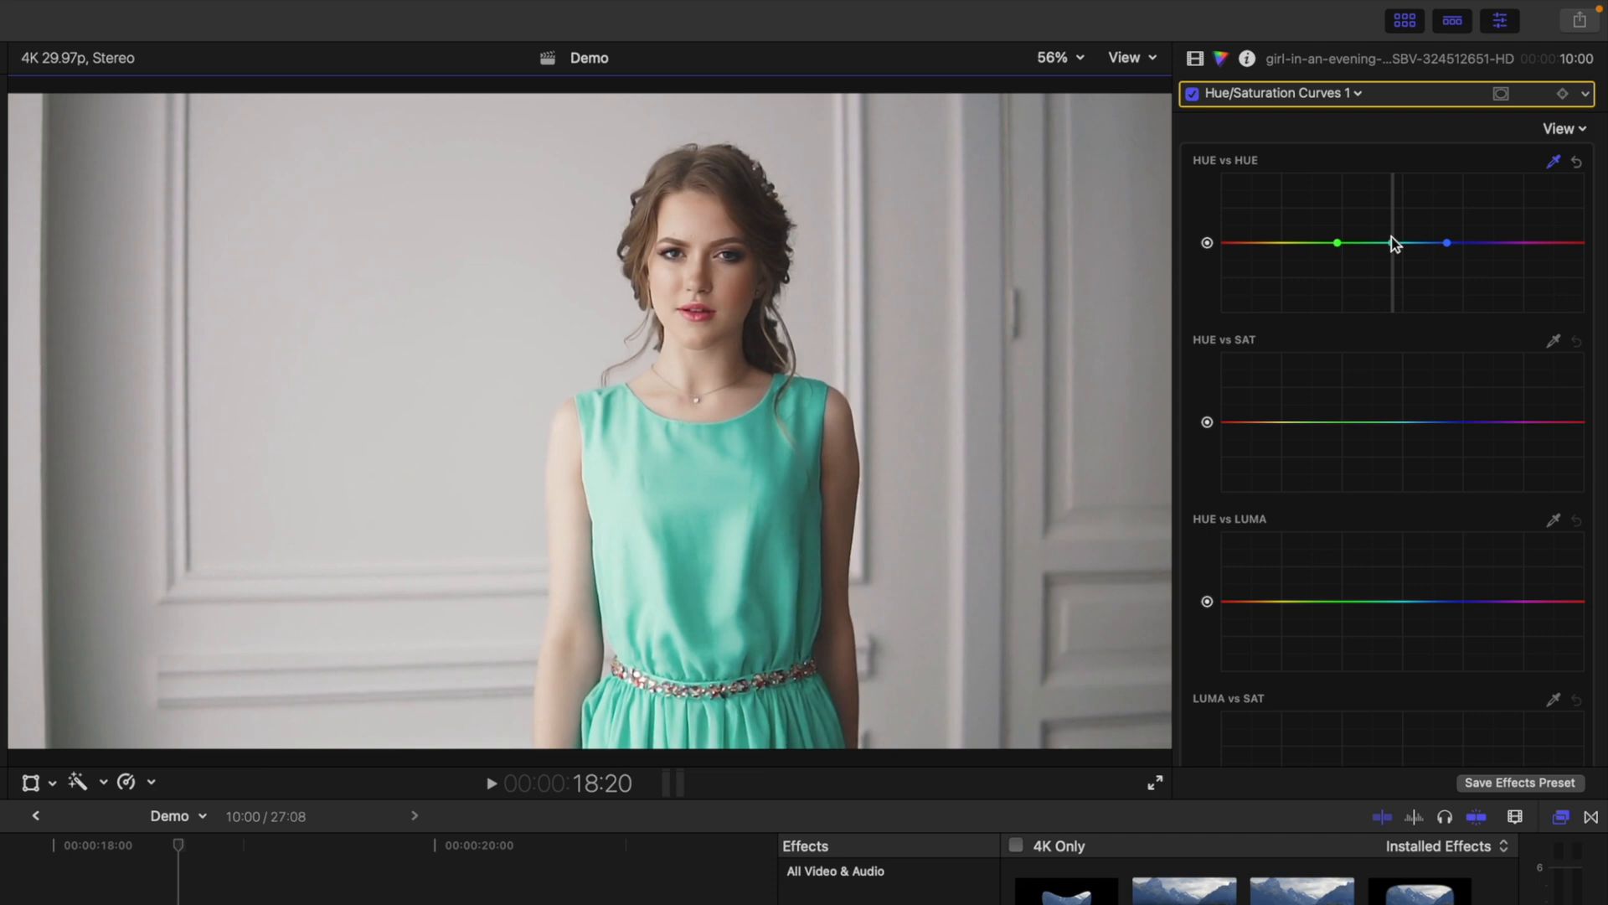
{"action": "left_click_drag", "start_coordinate": [1392, 243], "coordinate": [1392, 193]}
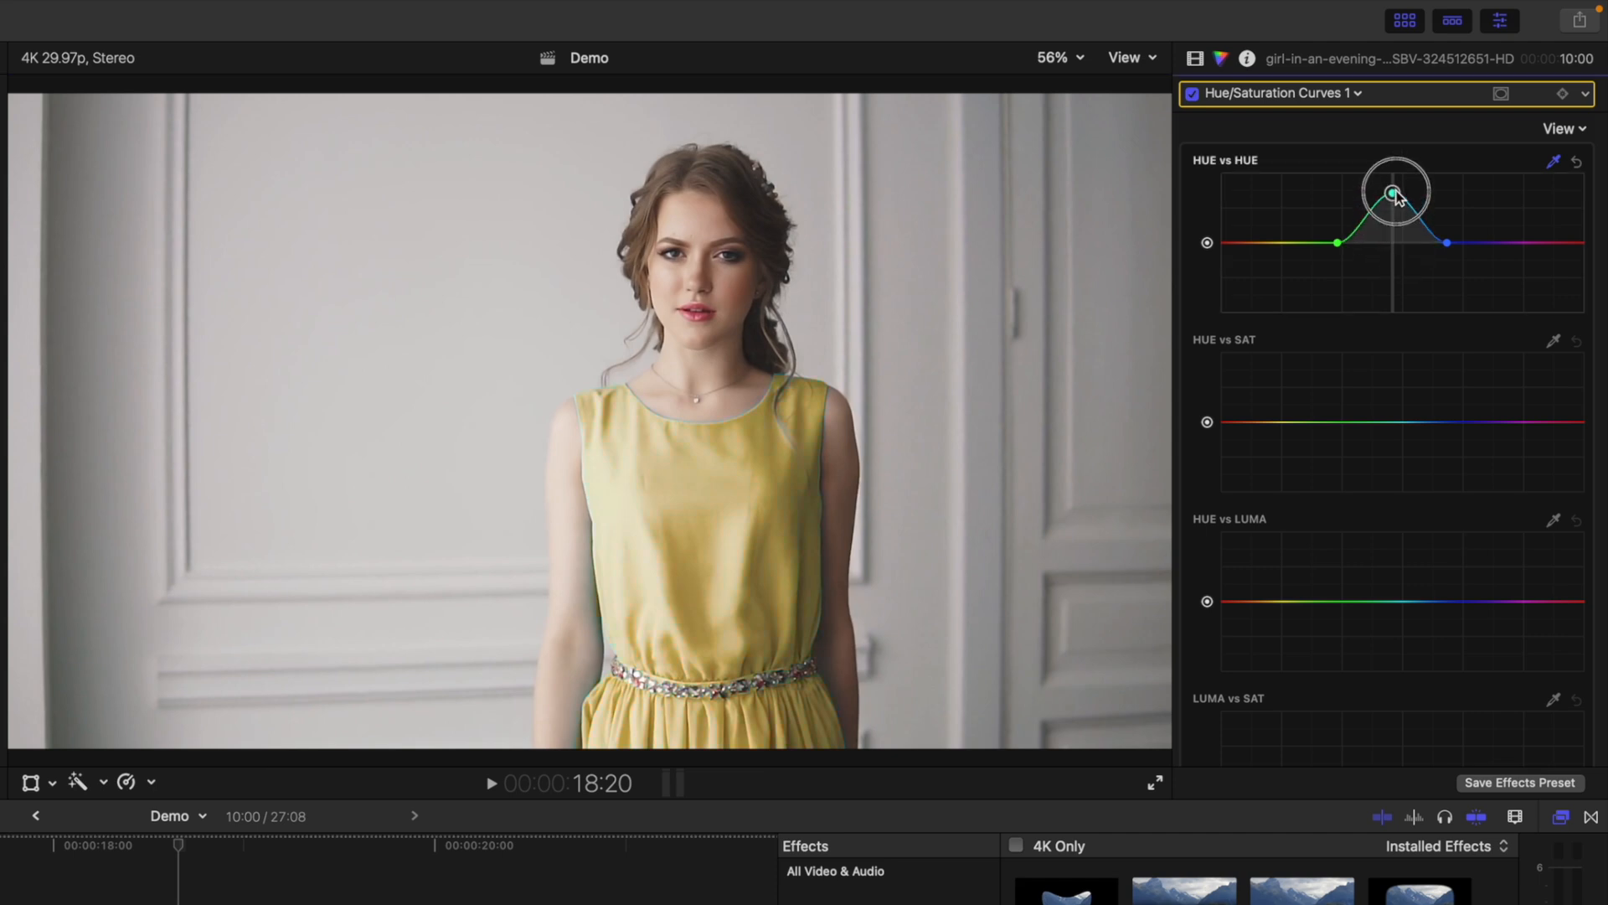
{"action": "left_click_drag", "start_coordinate": [1394, 192], "coordinate": [1394, 305]}
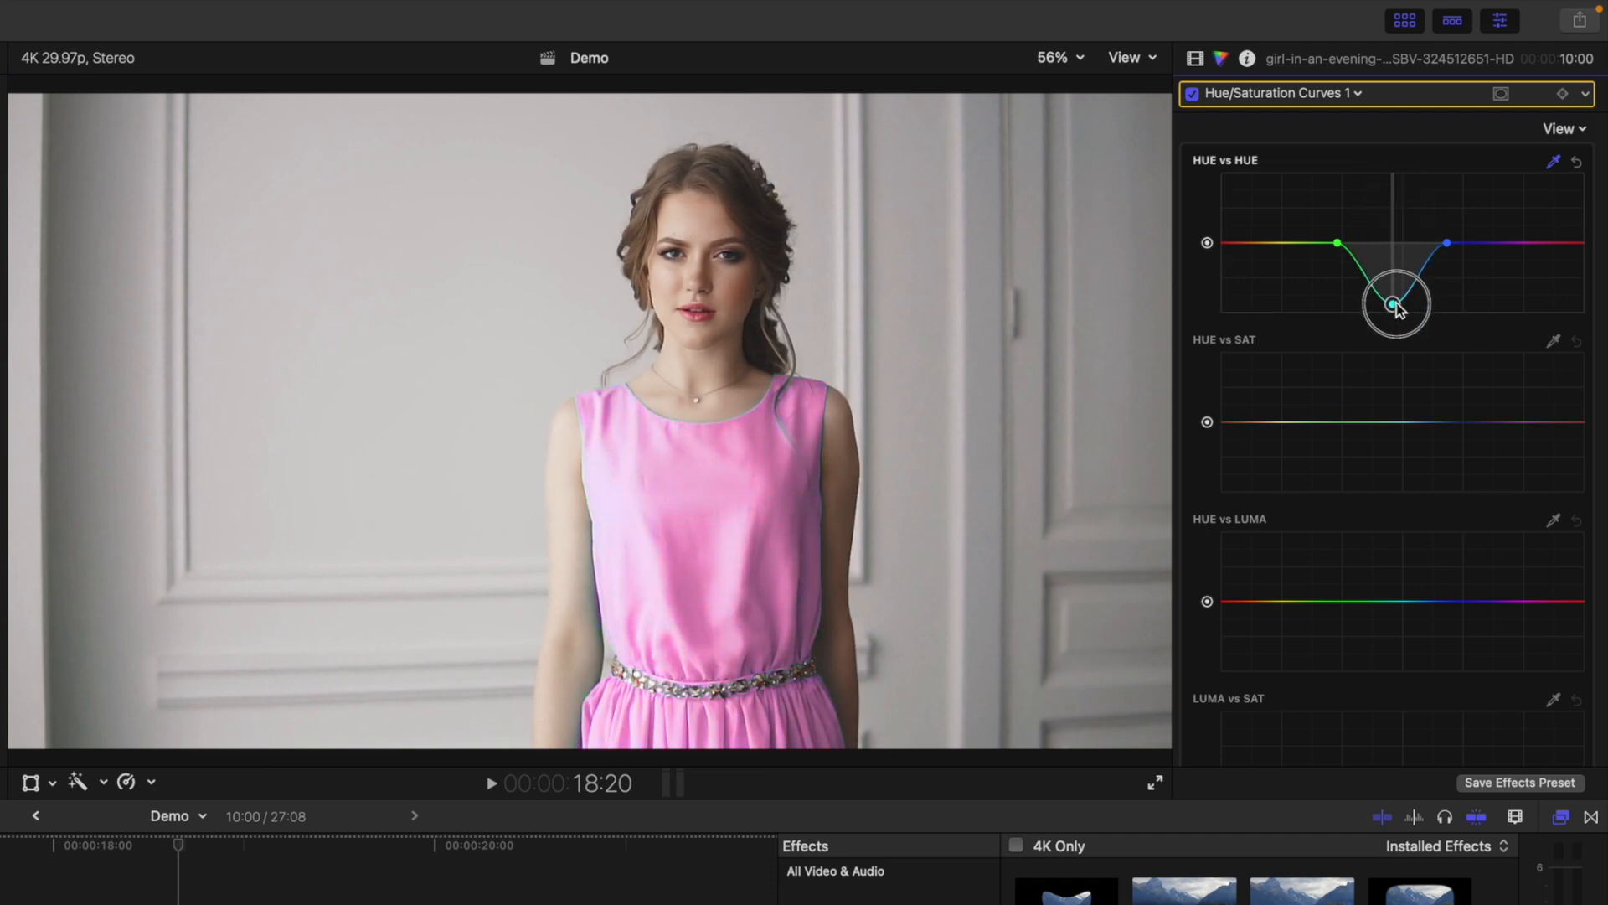
{"action": "left_click_drag", "start_coordinate": [1395, 305], "coordinate": [1347, 313]}
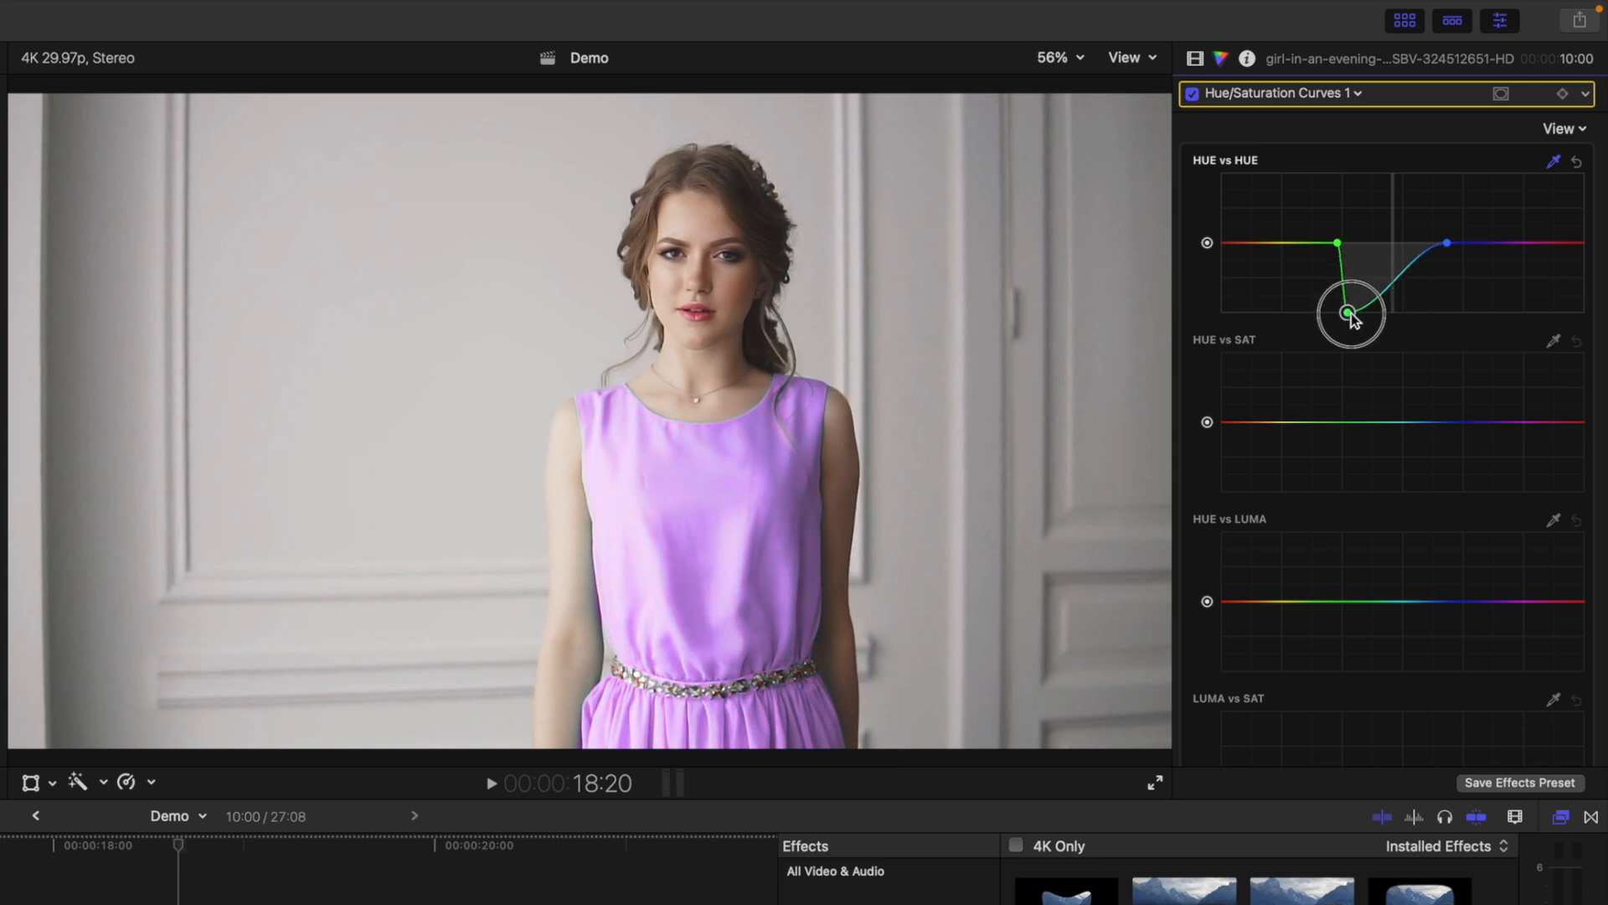
{"action": "left_click_drag", "start_coordinate": [1347, 313], "coordinate": [1414, 310]}
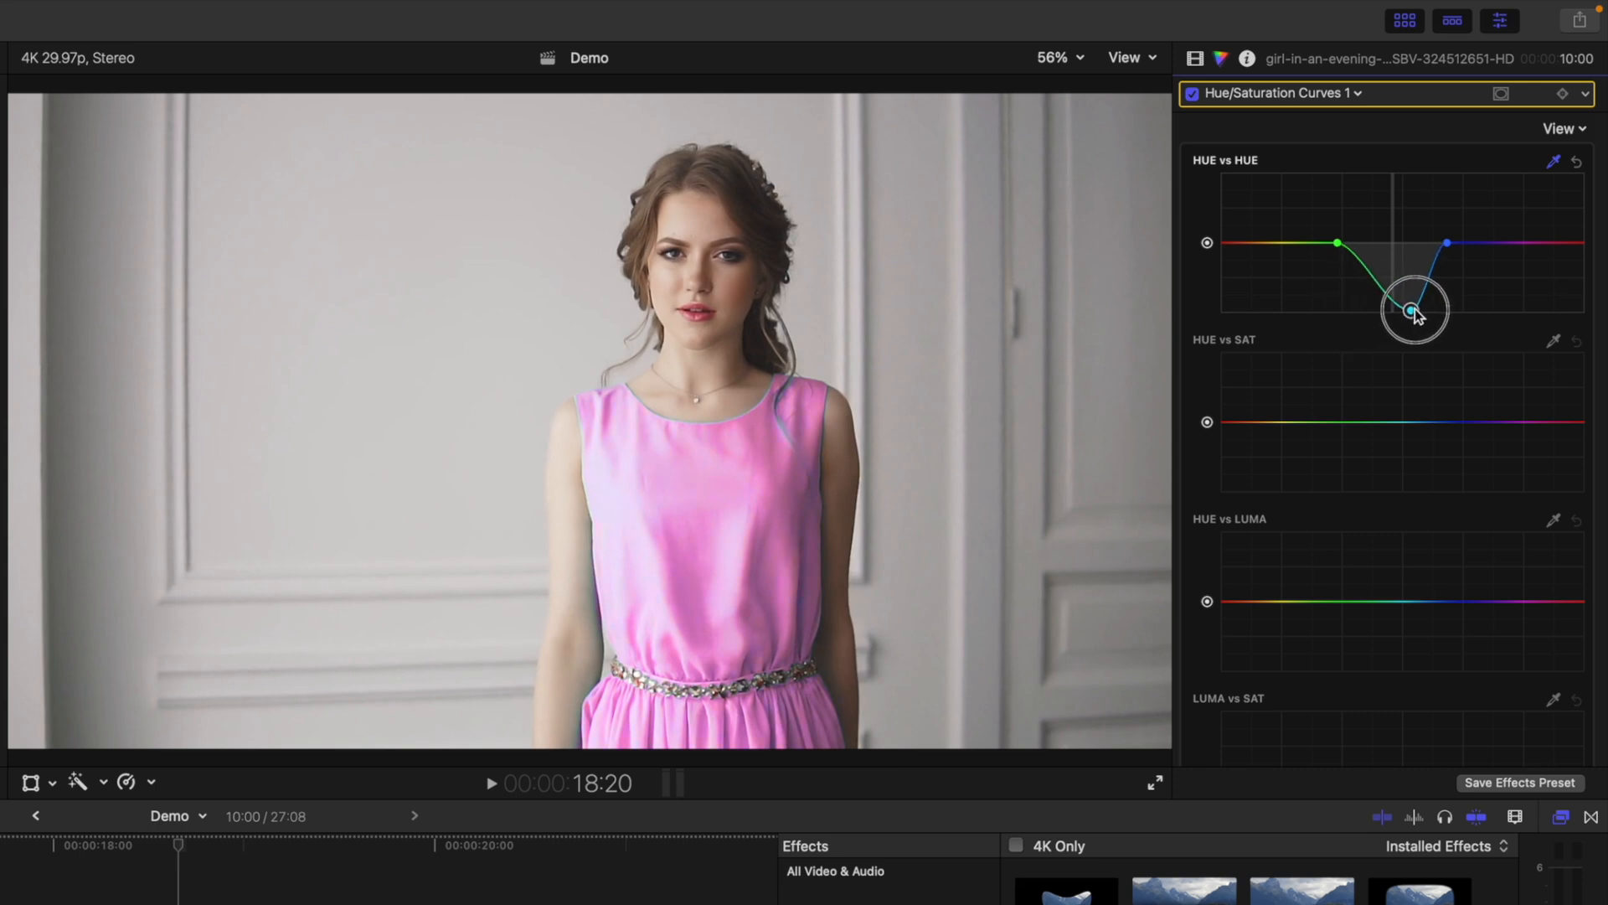
{"action": "left_click_drag", "start_coordinate": [1410, 308], "coordinate": [1431, 313]}
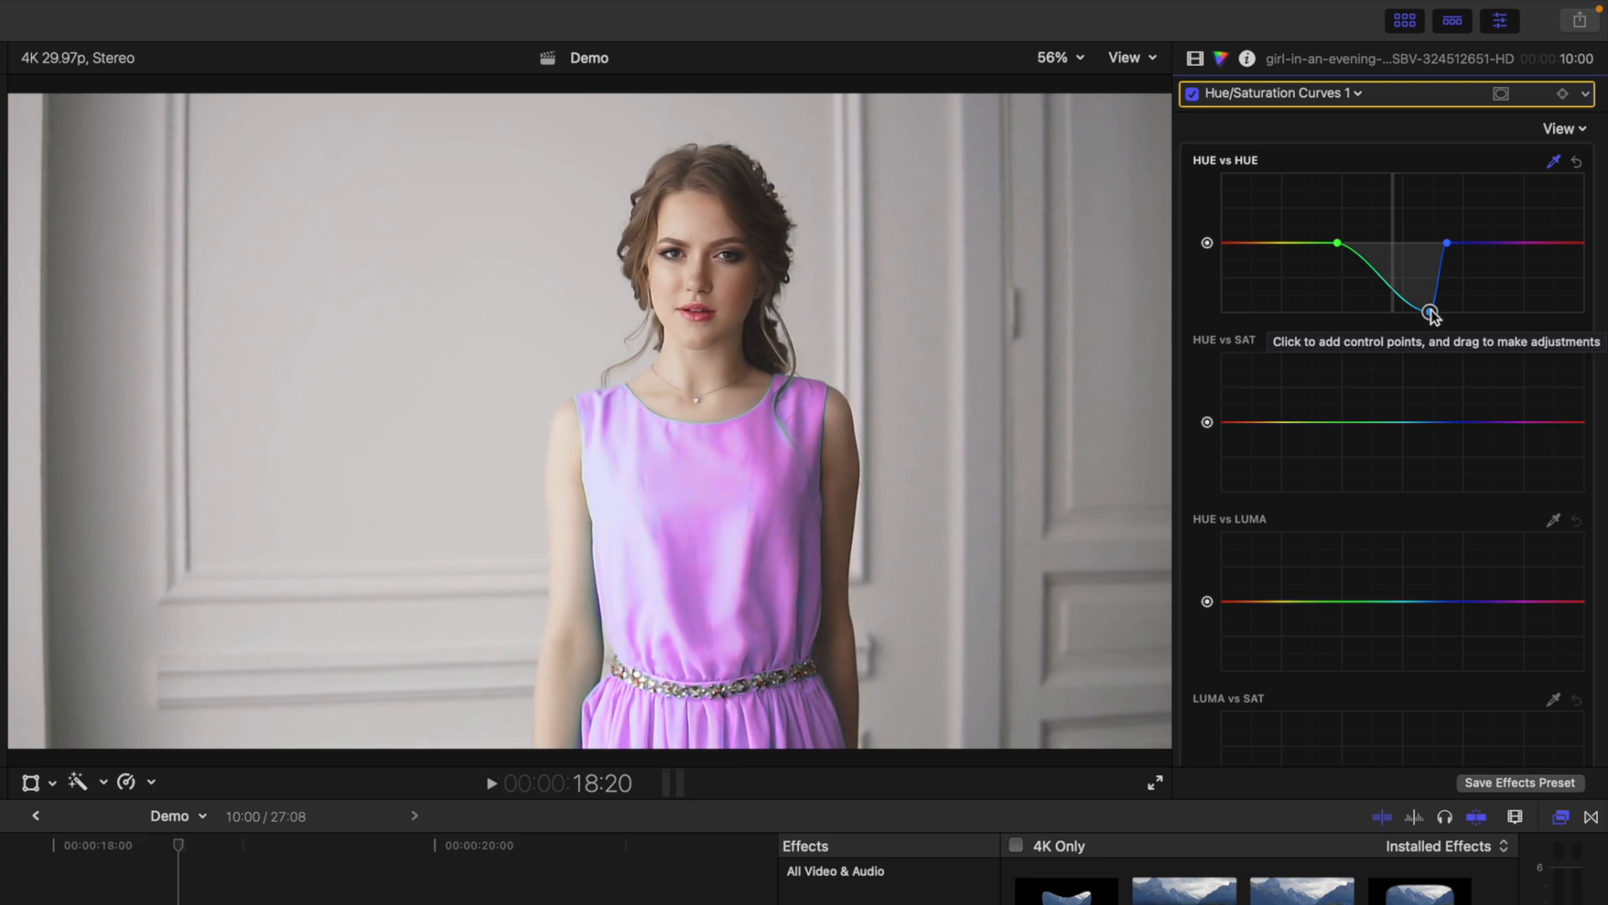